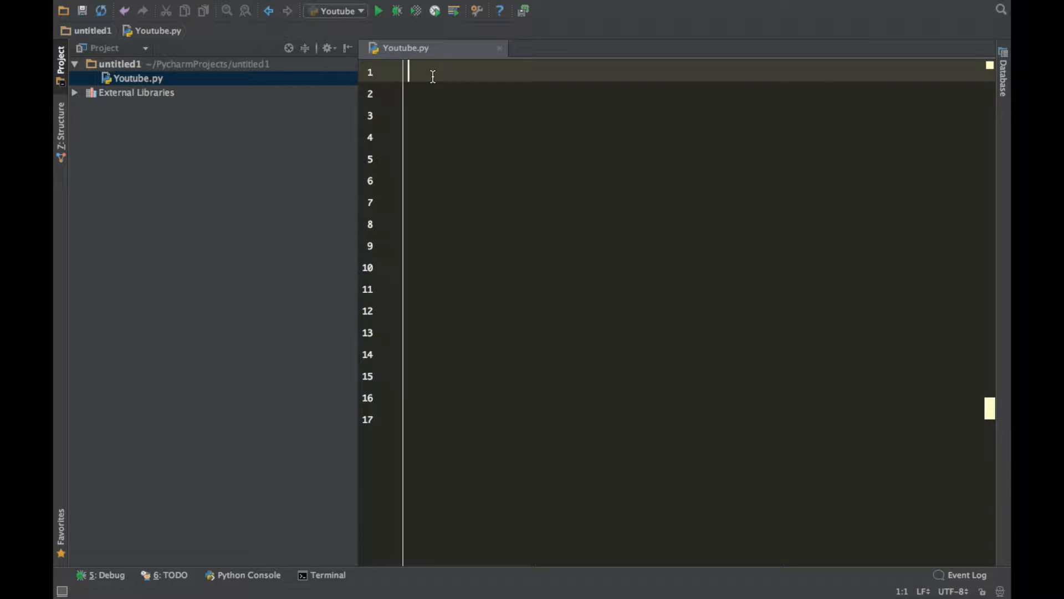
{"action": "mouse_move", "coordinate": [671, 165]}
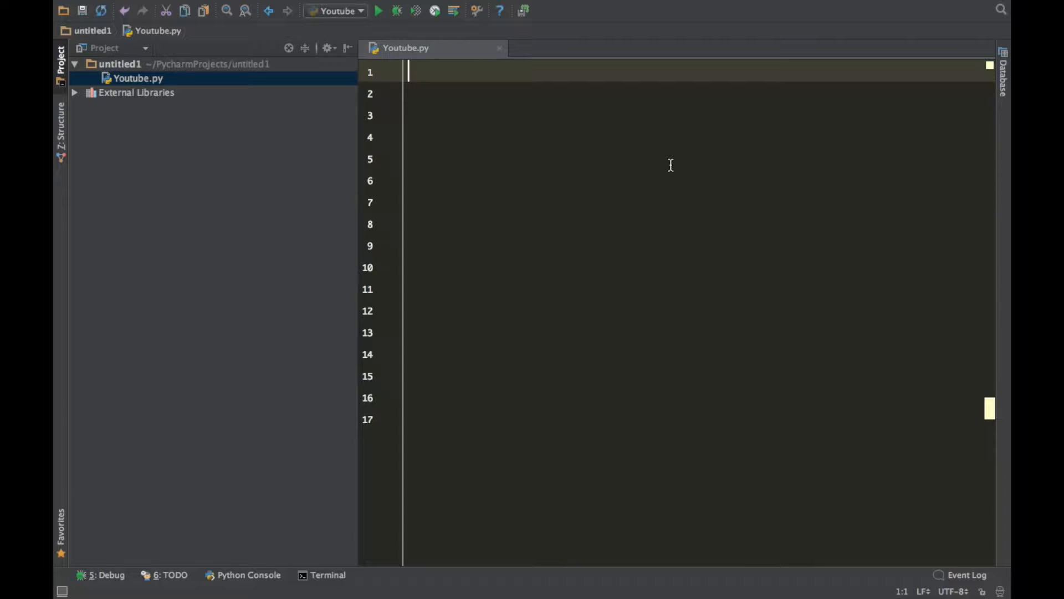
- Start Youtube.py with a while True: loop containing an indented try: block
{"action": "type", "text": "w"}
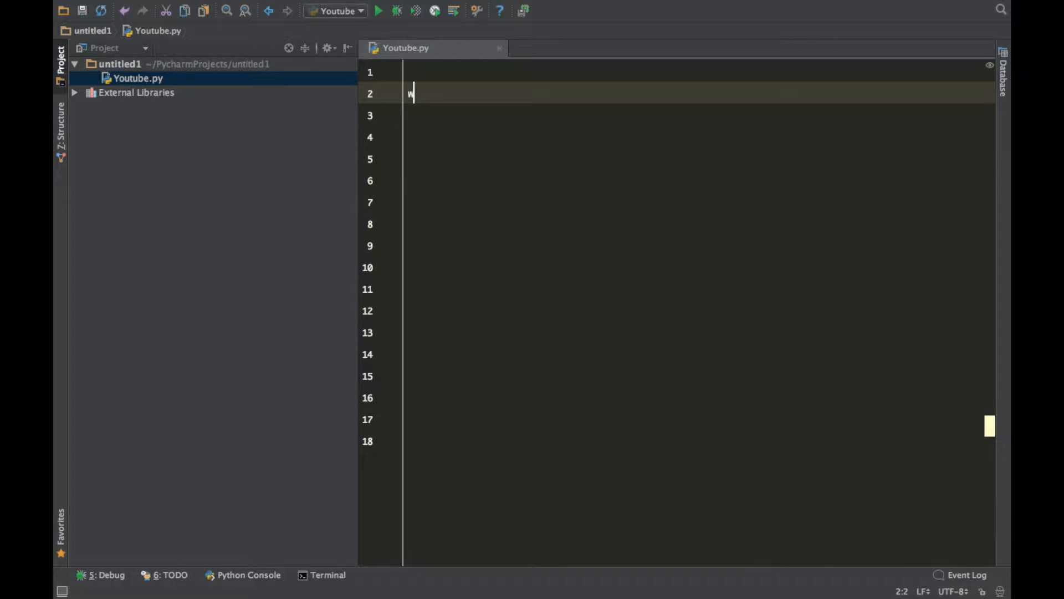
{"action": "type", "text": "hile"}
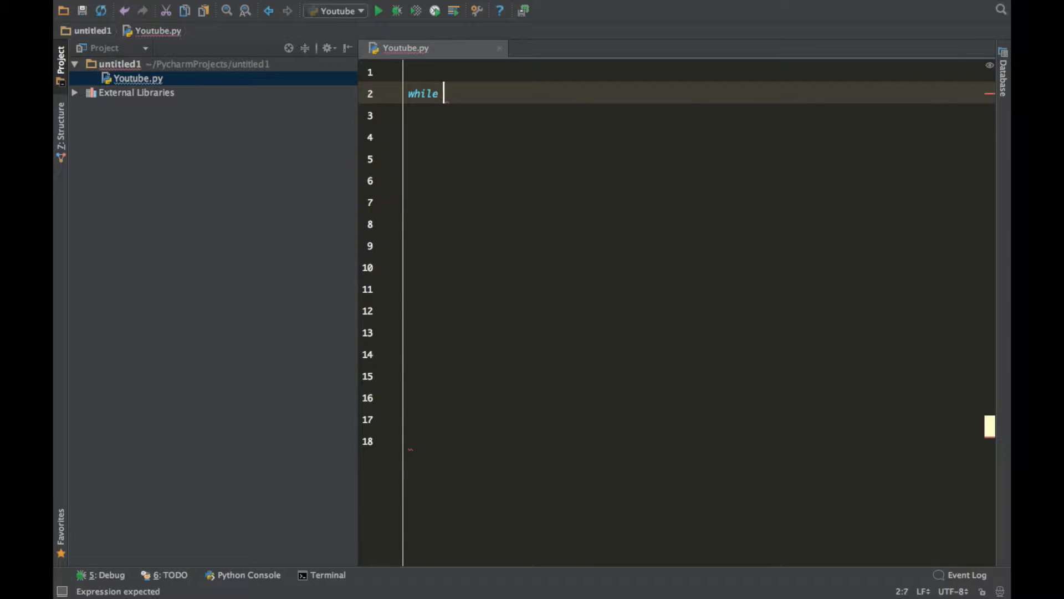
{"action": "type", "text": "True:"}
{"action": "left_click", "coordinate": [699, 115]}
{"action": "type", "text": "try:"}
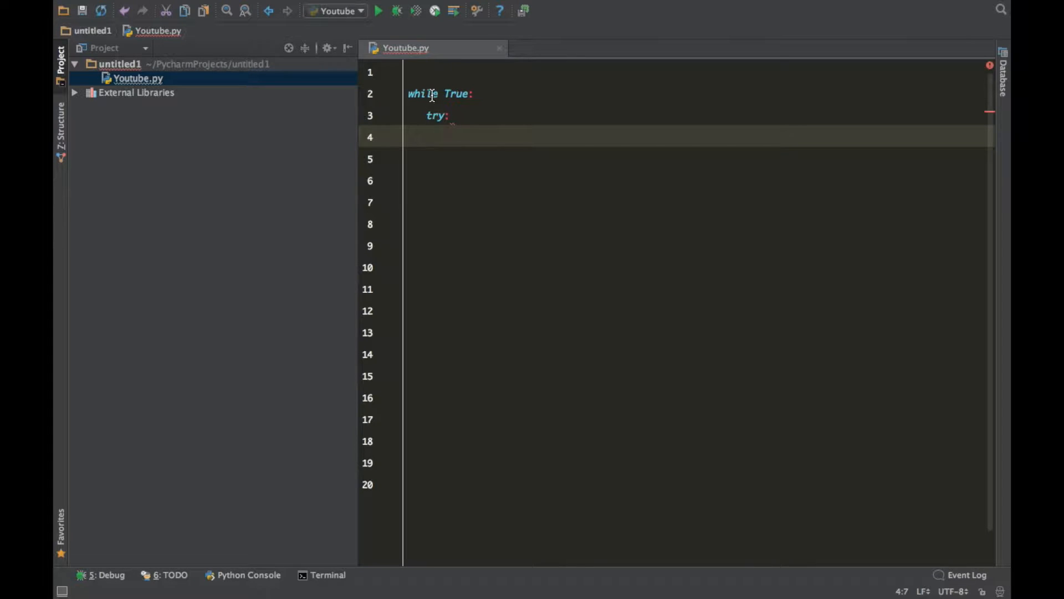
{"action": "mouse_move", "coordinate": [475, 172]}
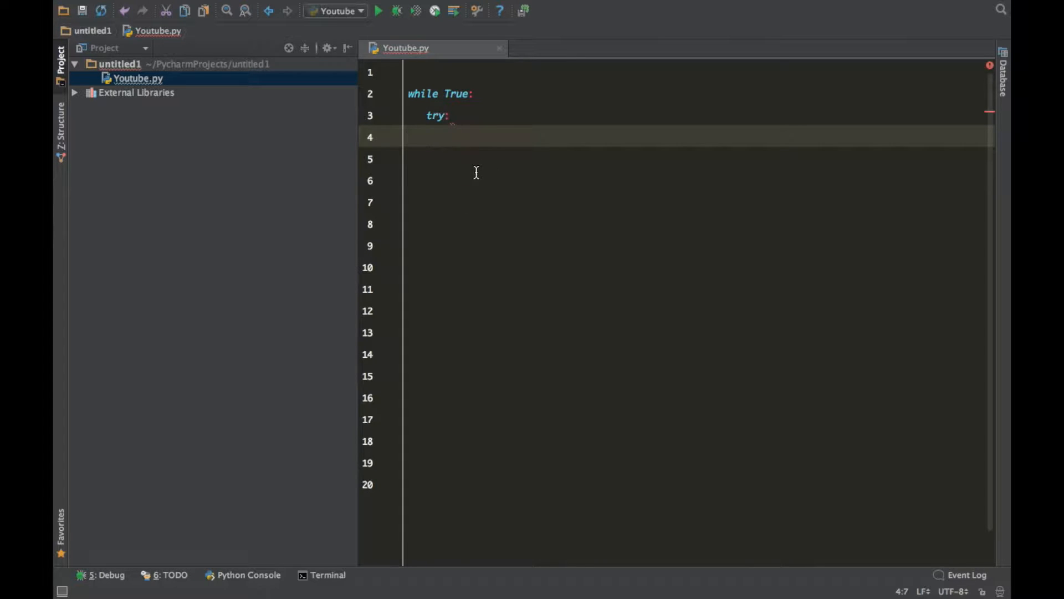
{"action": "mouse_move", "coordinate": [493, 161]}
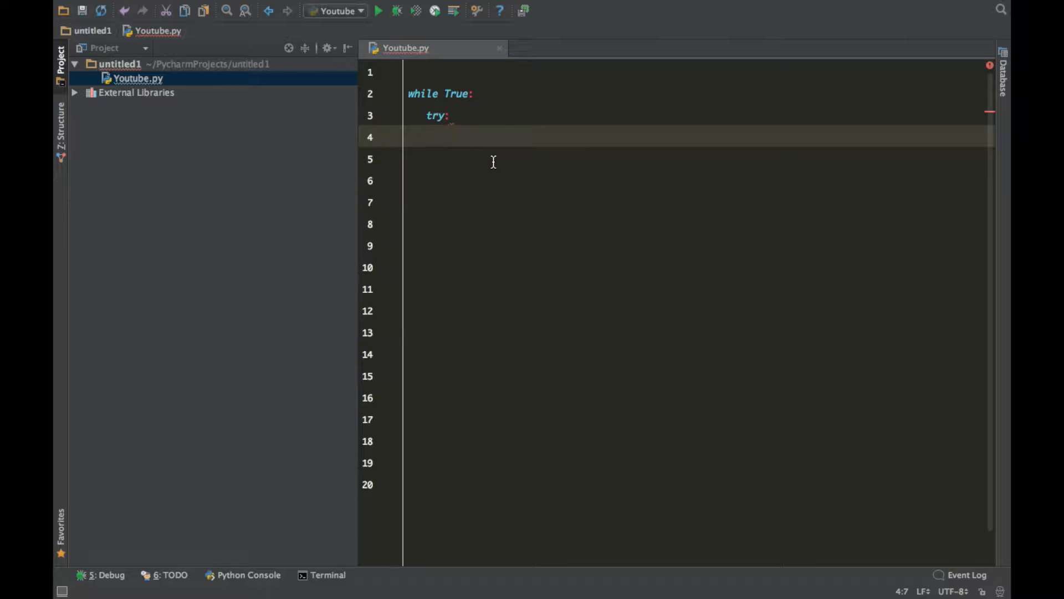
- Fill the try block with x = int(input("Enter num here: ")), total = x * 5, print(total)
{"action": "type", "text": "x ="}
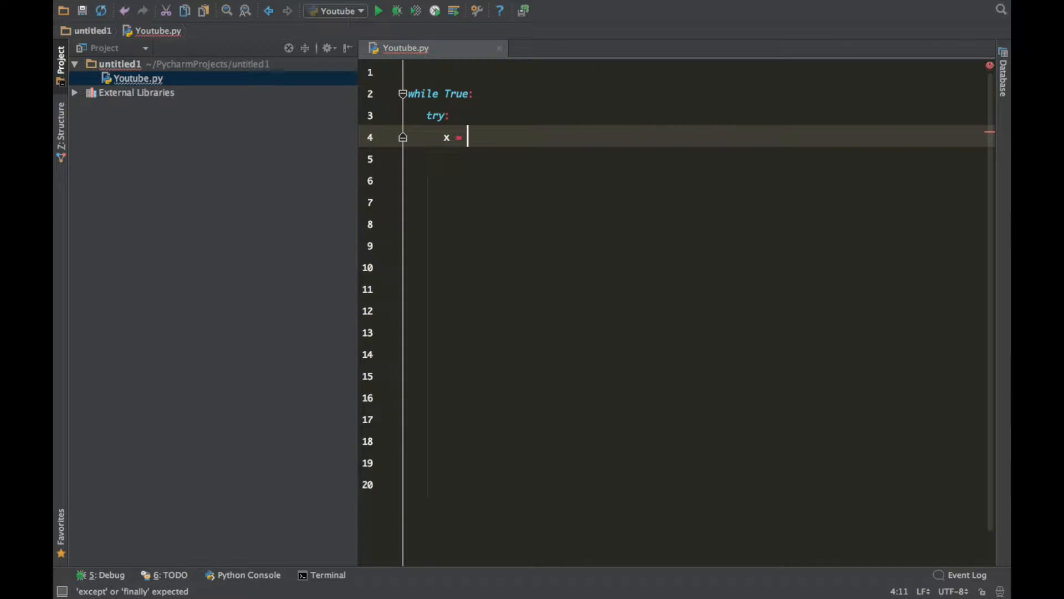
{"action": "type", "text": "in"}
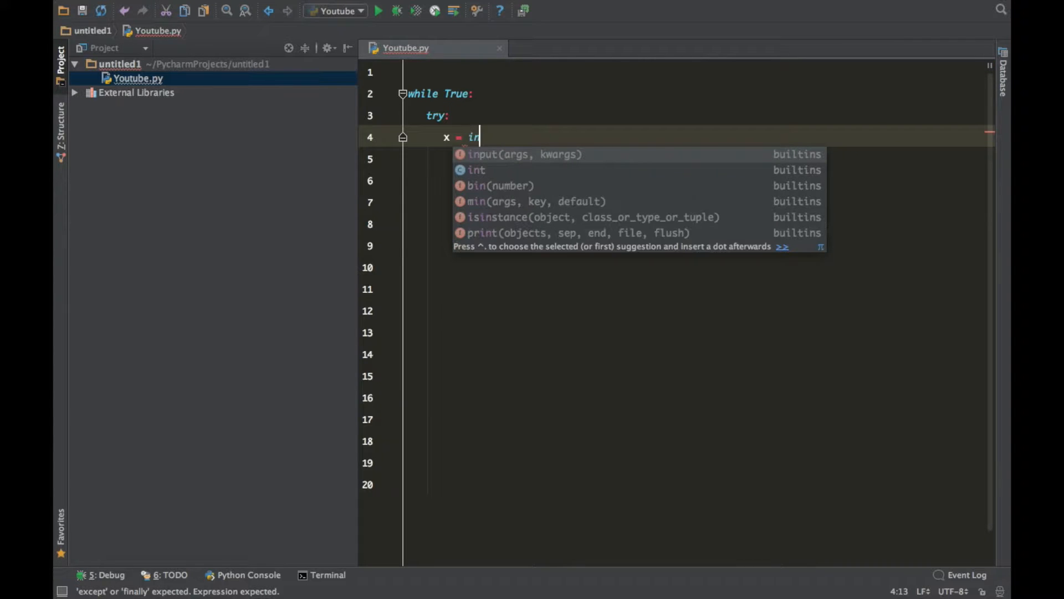
{"action": "left_click", "coordinate": [477, 170]}
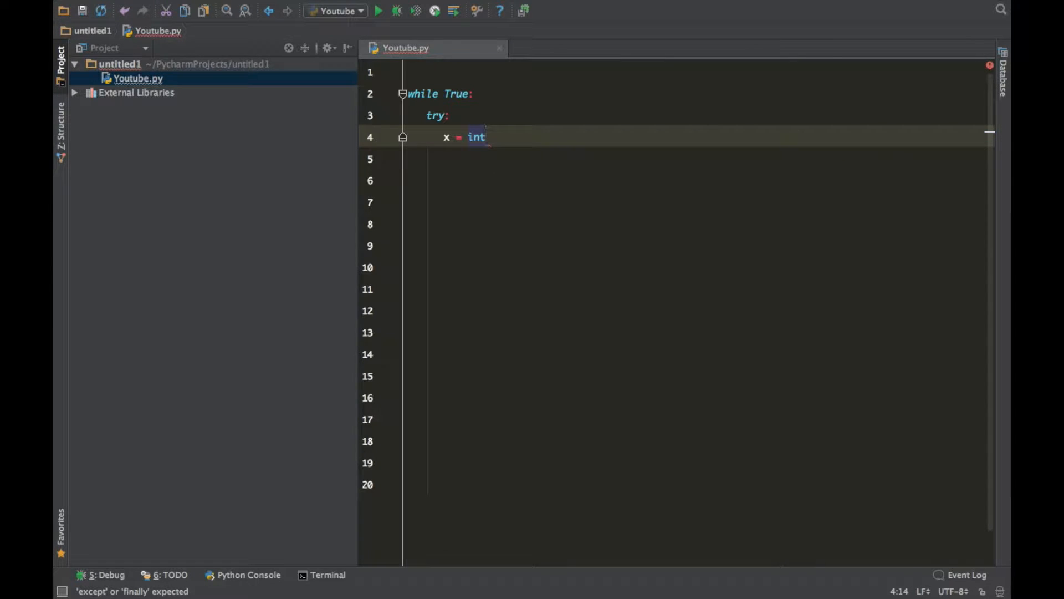
{"action": "type", "text": "(input(\"Enter num he"}
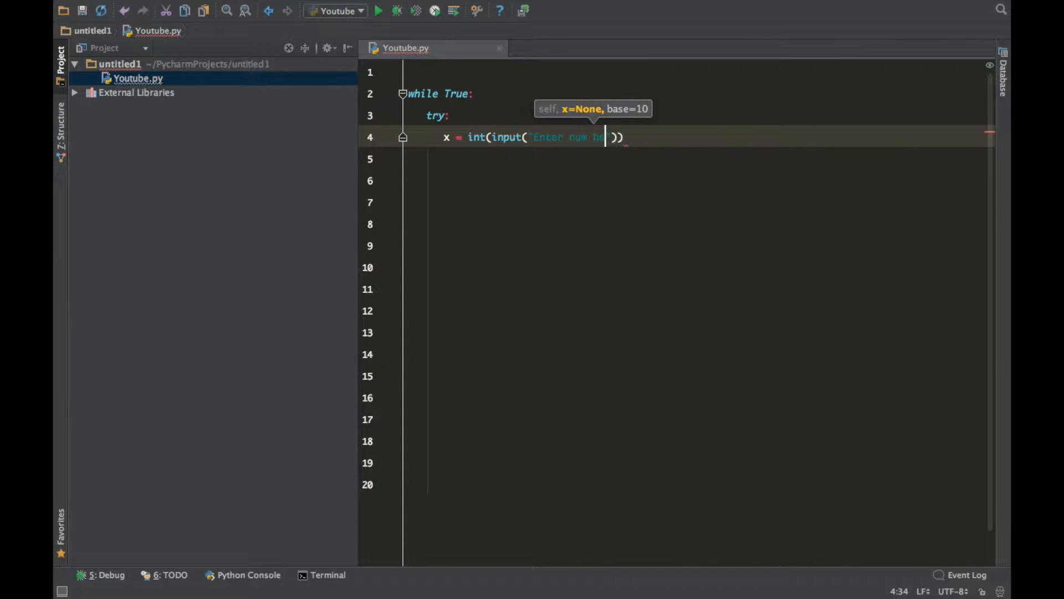
{"action": "type", "text": "ere:"}
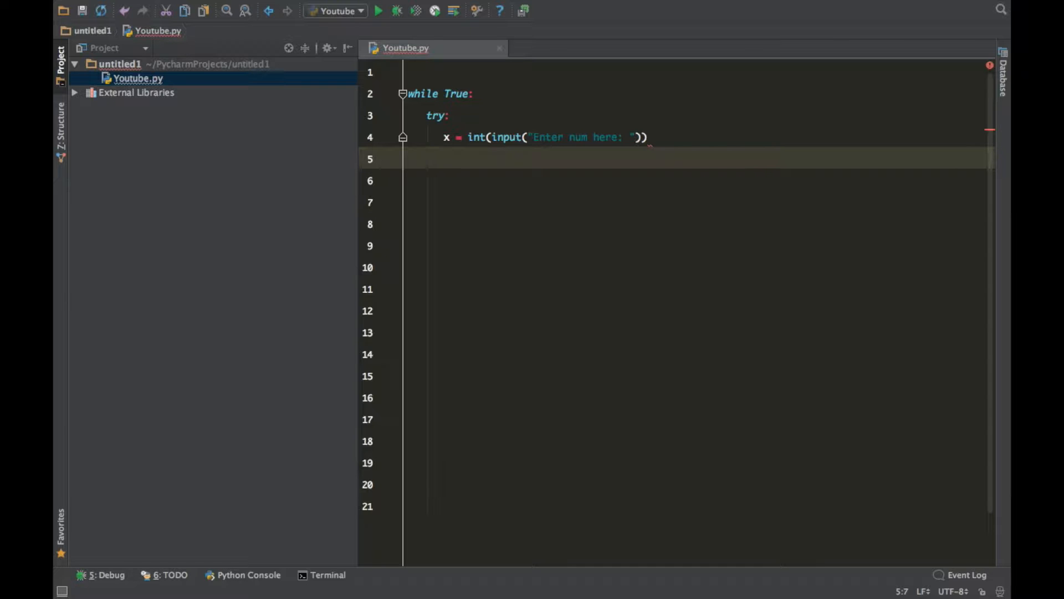
{"action": "type", "text": "am"}
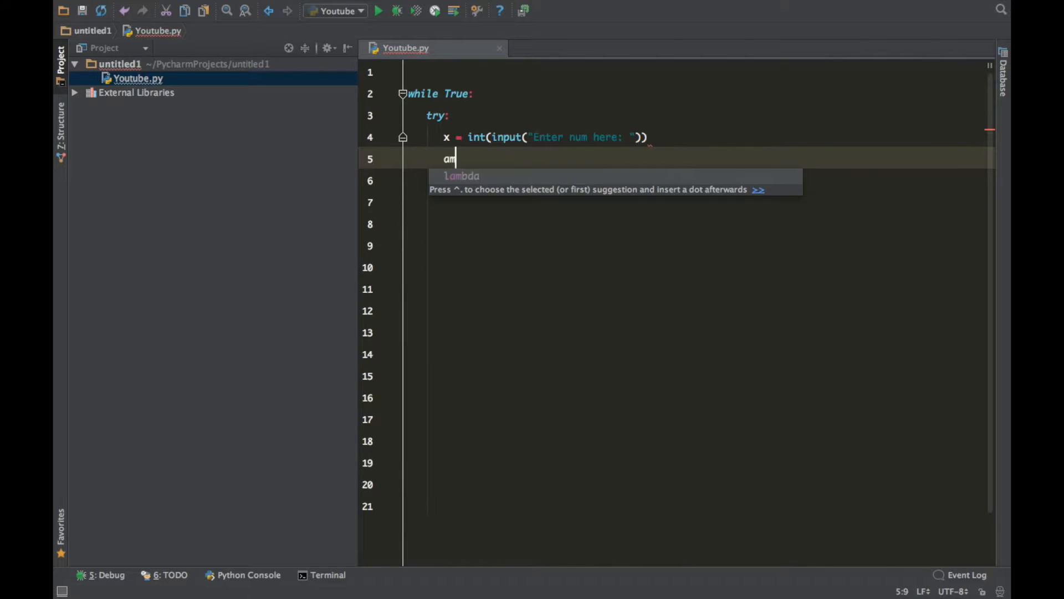
{"action": "type", "text": "toa"}
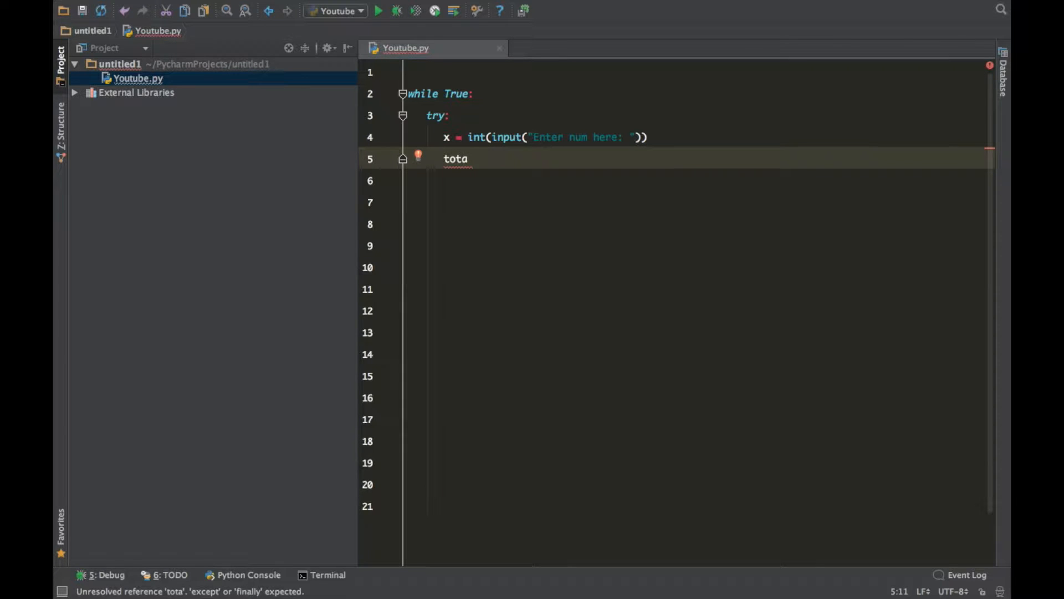
{"action": "type", "text": "l ="}
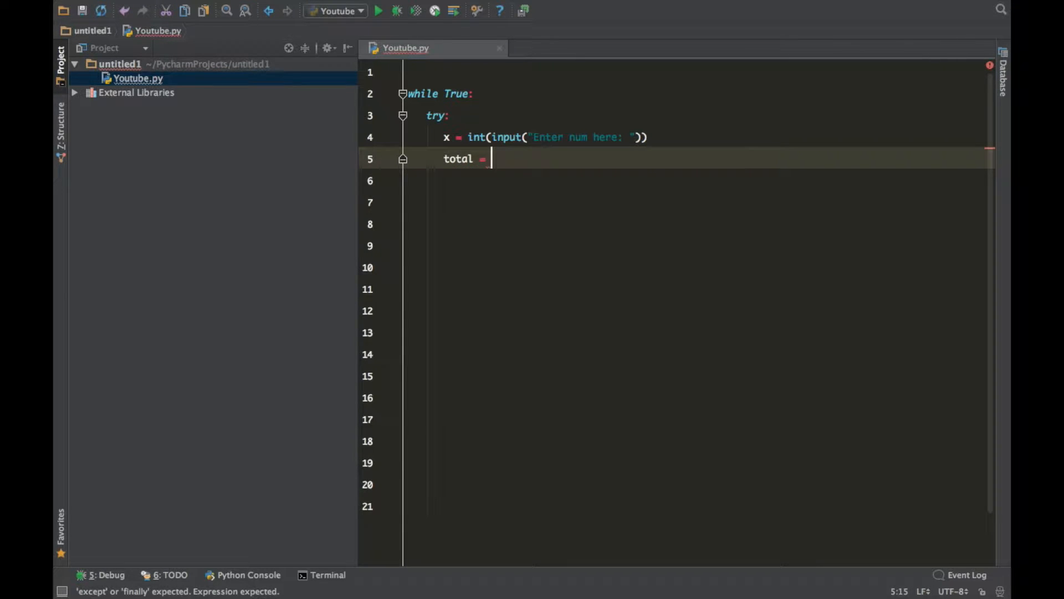
{"action": "type", "text": "x * 5"}
{"action": "left_click", "coordinate": [700, 181]}
{"action": "type", "text": "print("}
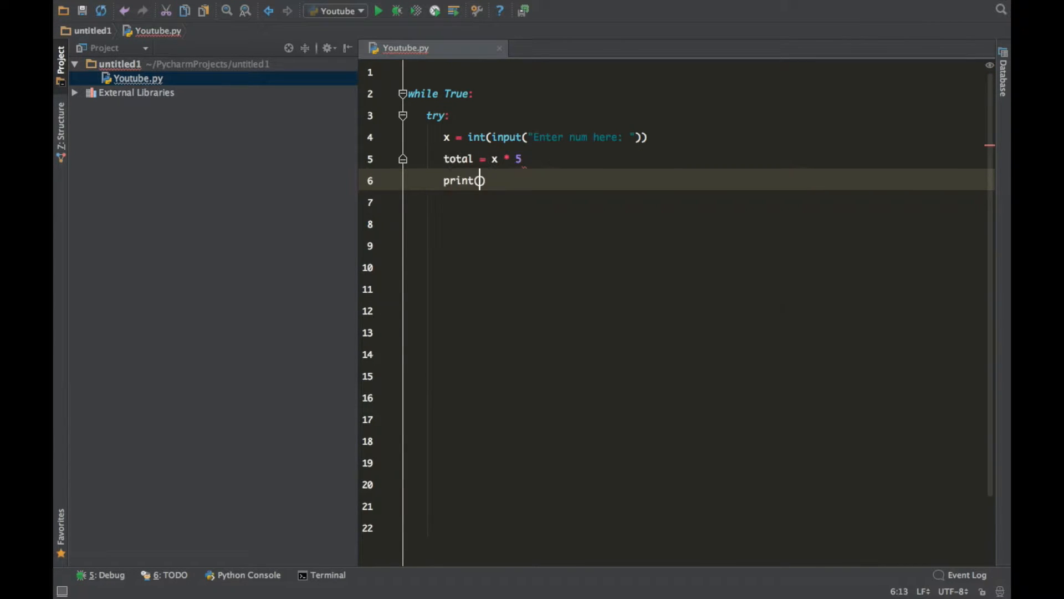
{"action": "type", "text": "total)"}
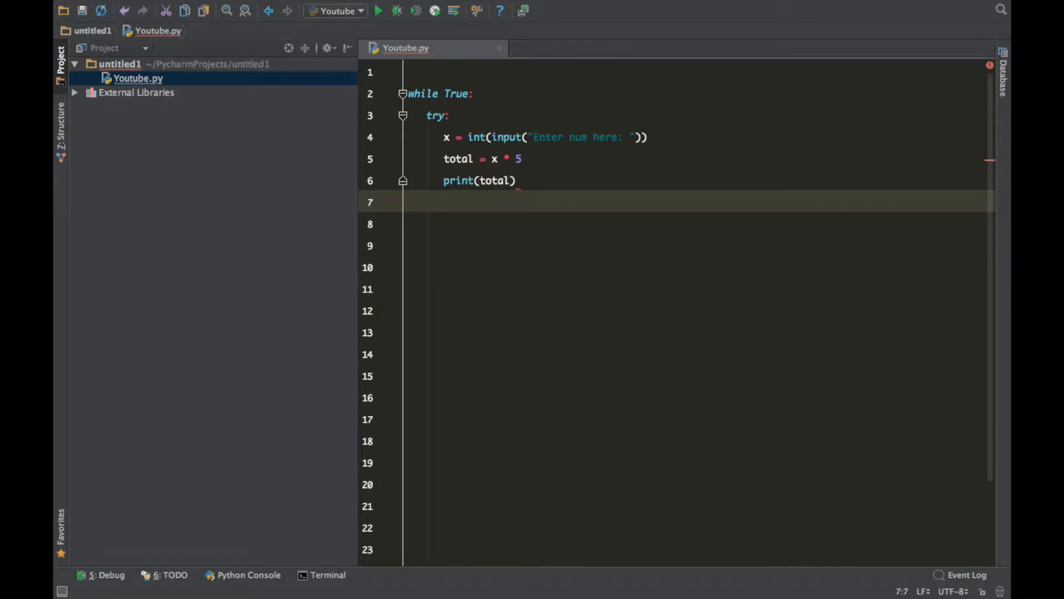
- Add except ValueError: printing "Make sure that it is a number." and run the script
{"action": "type", "text": "except"}
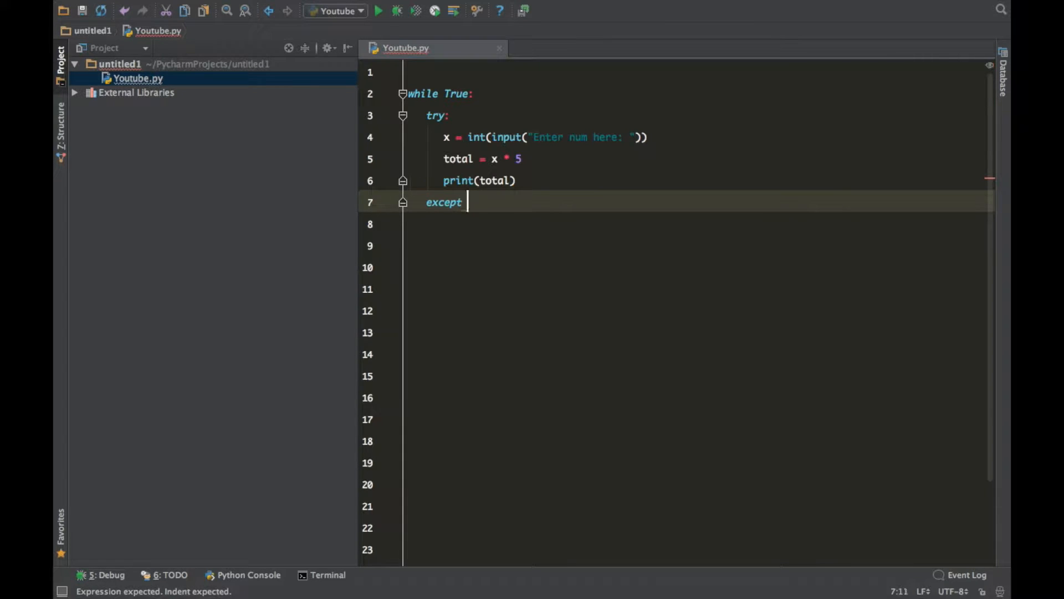
{"action": "type", "text": "ValueError"}
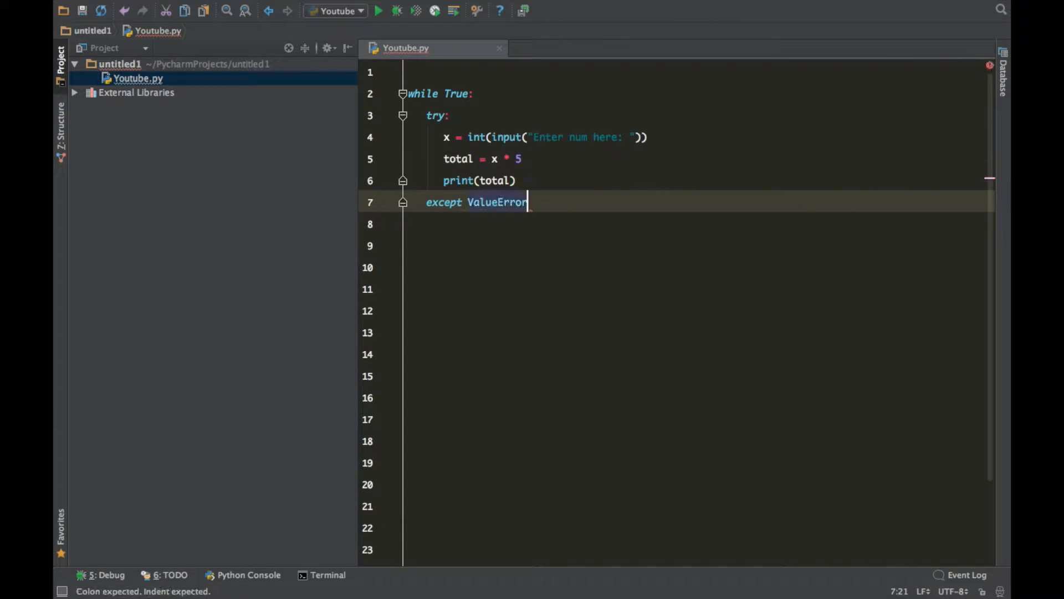
{"action": "type", "text": ":"}
{"action": "left_click", "coordinate": [698, 223]}
{"action": "type", "text": "print(\"Make sure that it"}
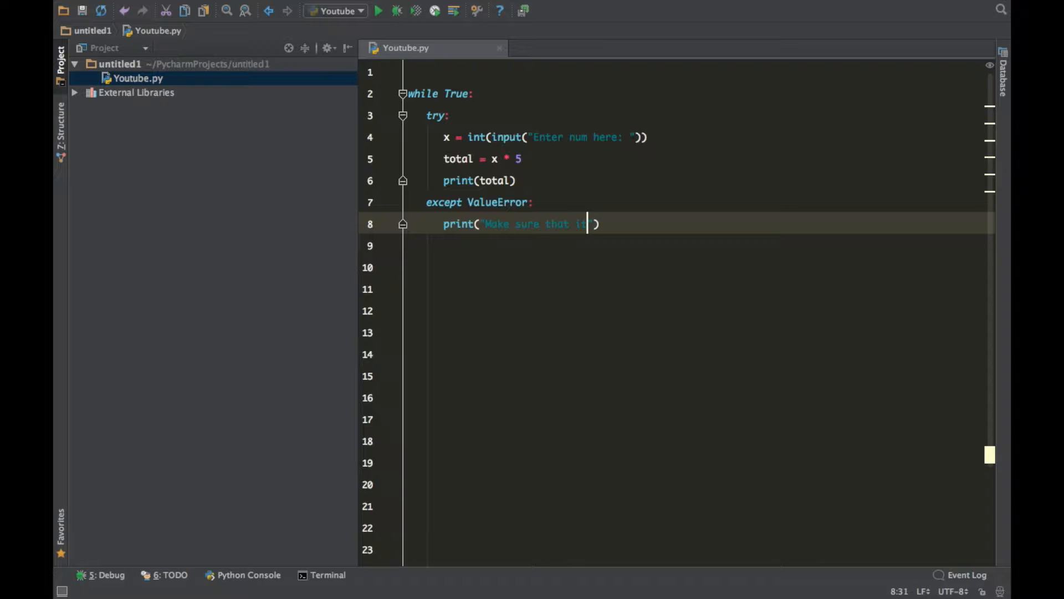
{"action": "type", "text": "is a number."}
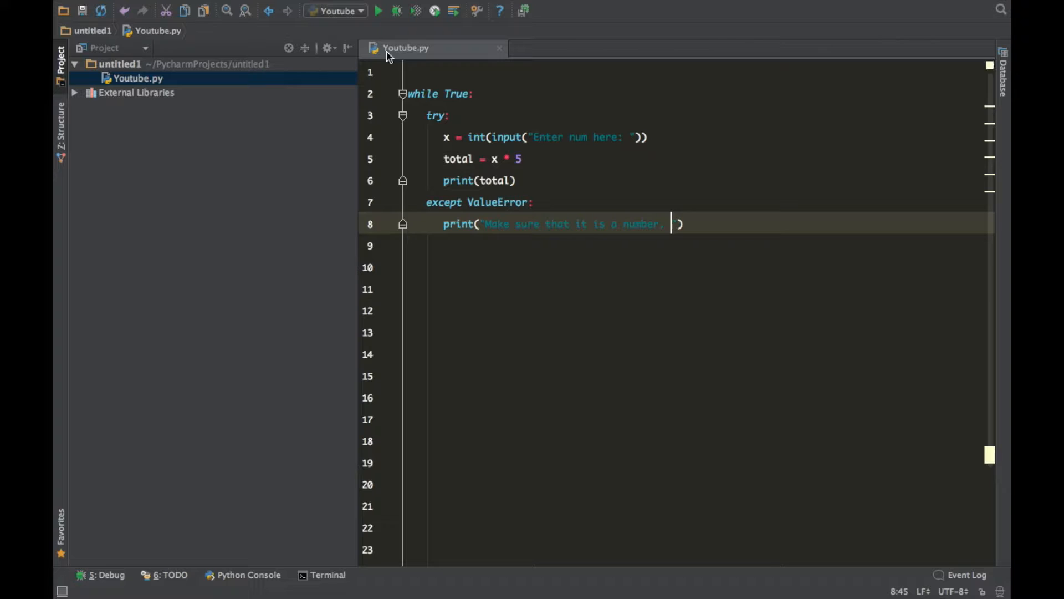
{"action": "left_click", "coordinate": [378, 10]}
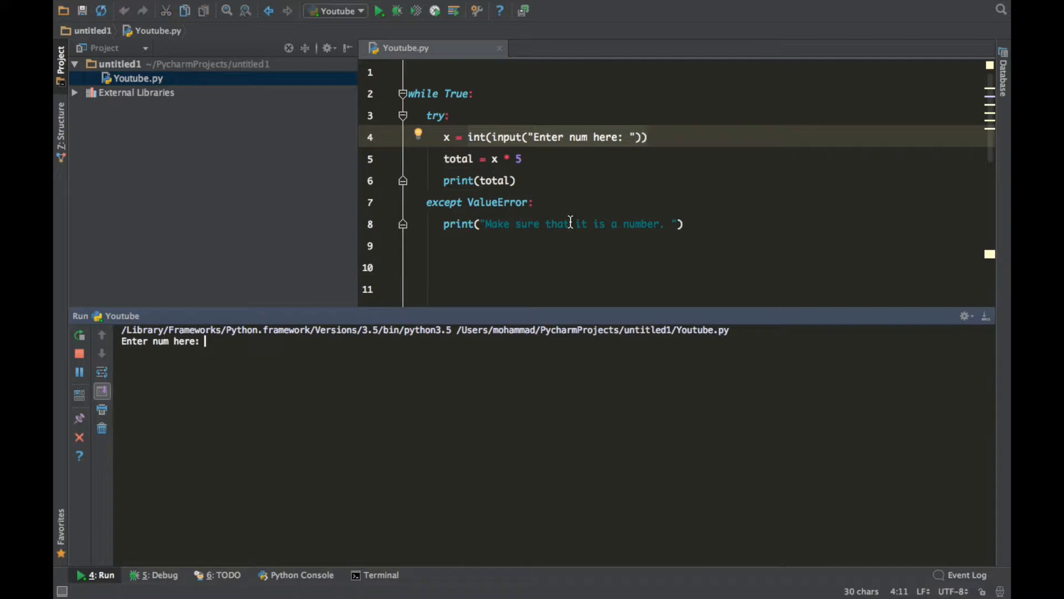
{"action": "mouse_move", "coordinate": [506, 365]}
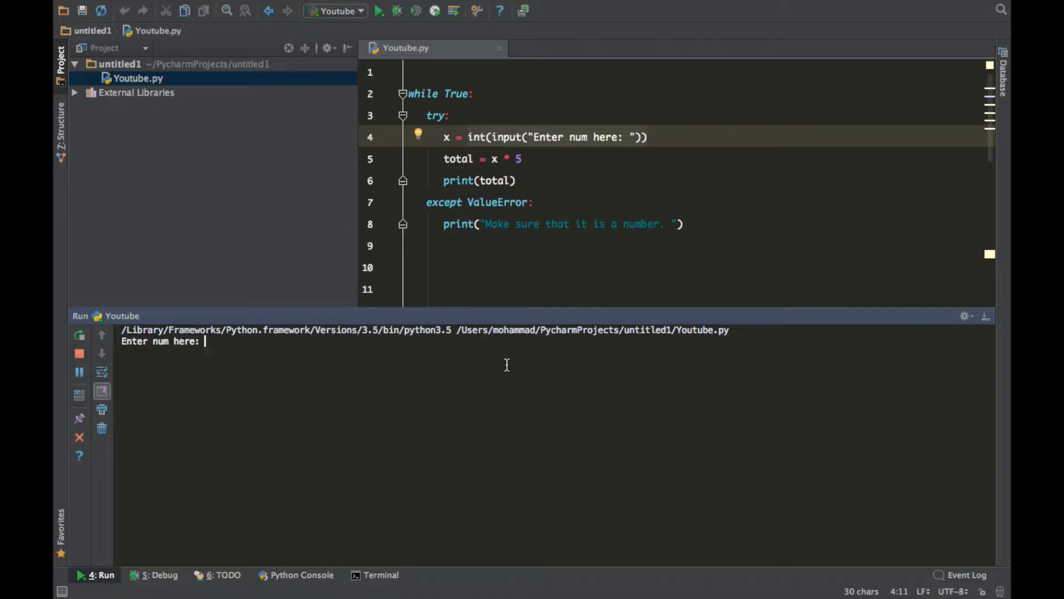
- Answer the 'Enter num here:' prompt with a non-number to trigger the ValueError message
{"action": "type", "text": "h"}
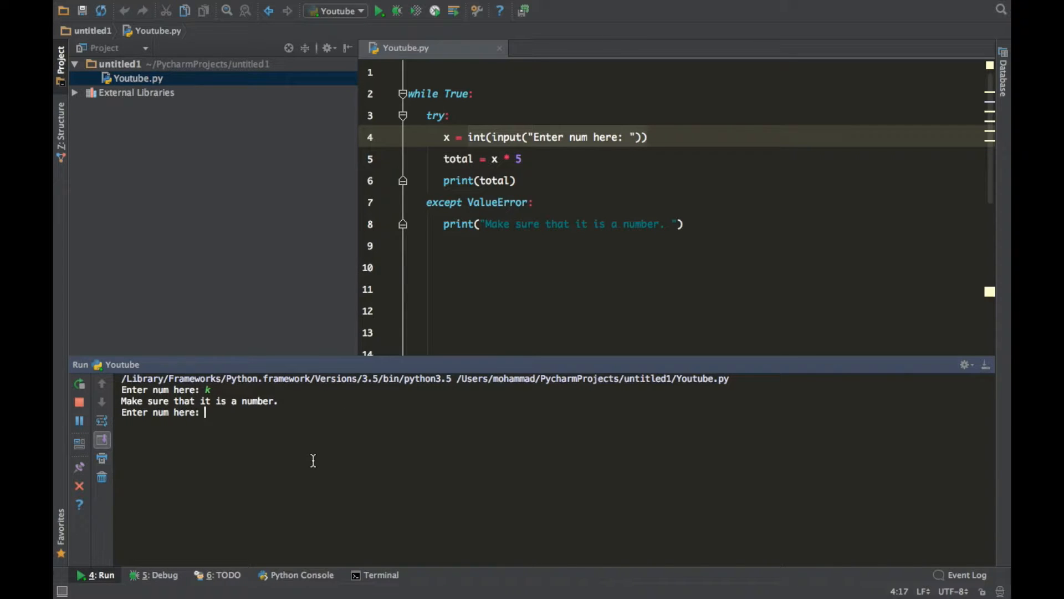
{"action": "mouse_move", "coordinate": [433, 201]}
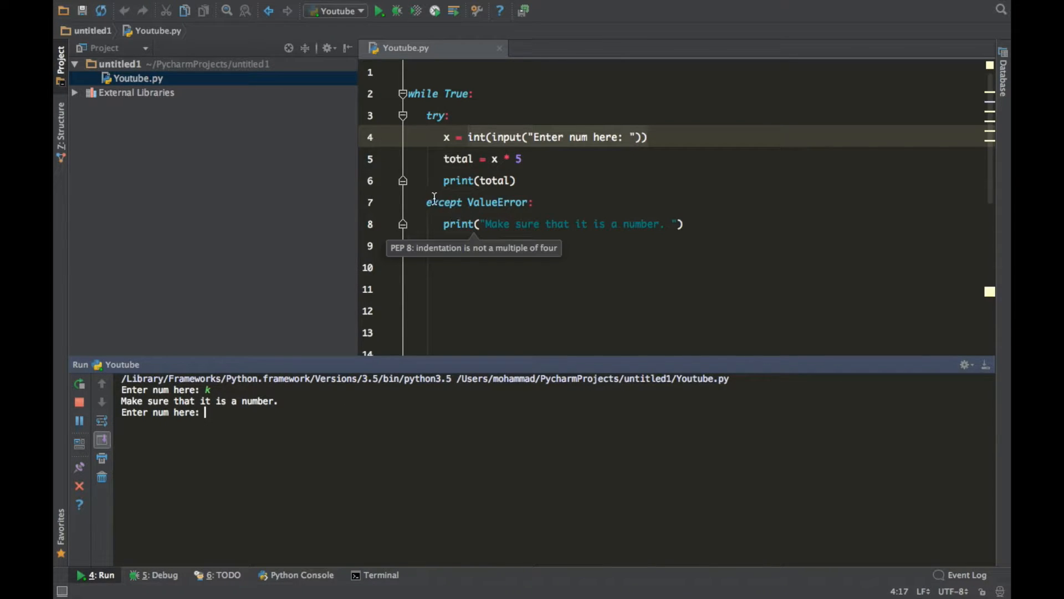
- Move between the except ValueError line and the Run console, refocusing the 'Enter num here:' prompt
{"action": "left_click", "coordinate": [464, 202]}
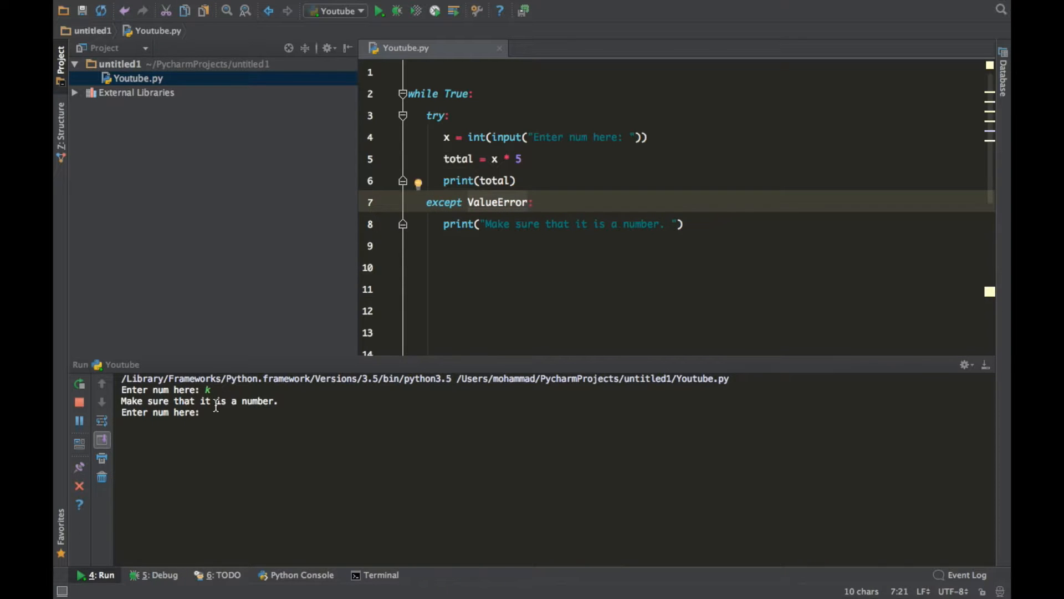
{"action": "mouse_move", "coordinate": [218, 444]}
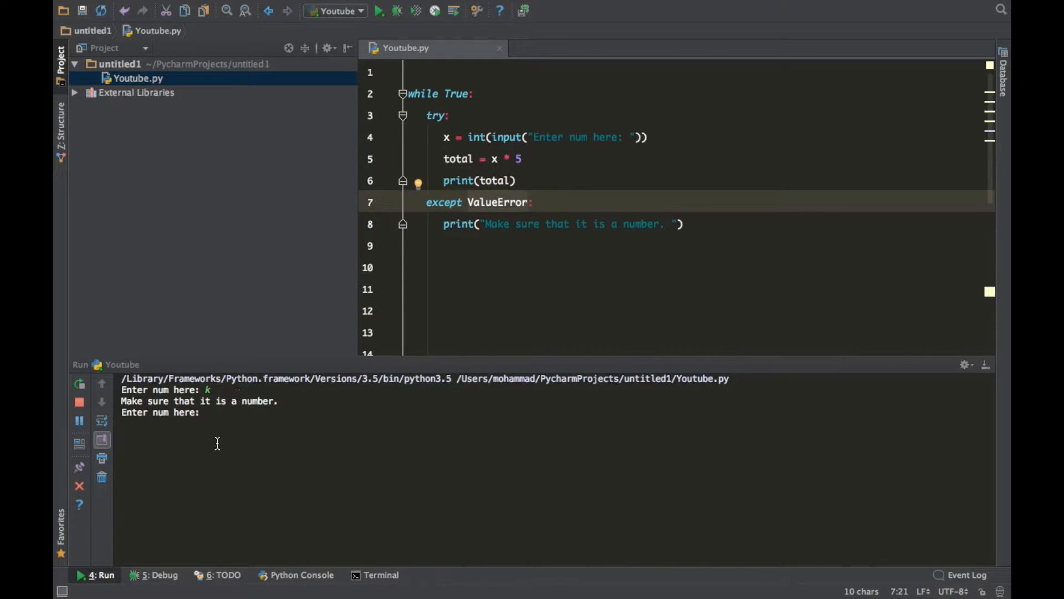
{"action": "left_click", "coordinate": [531, 202]}
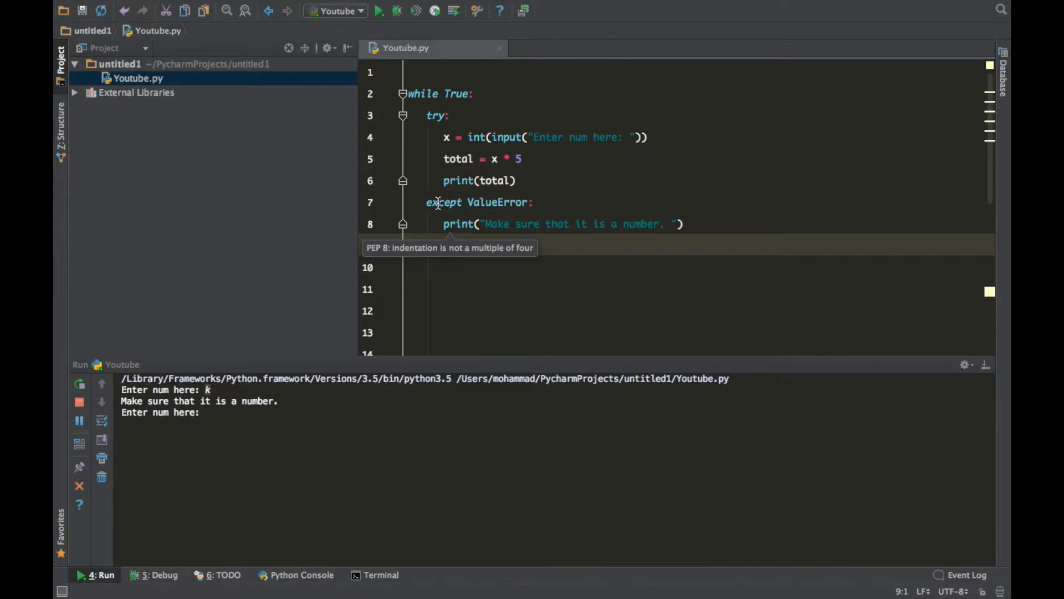
{"action": "mouse_move", "coordinate": [399, 241]}
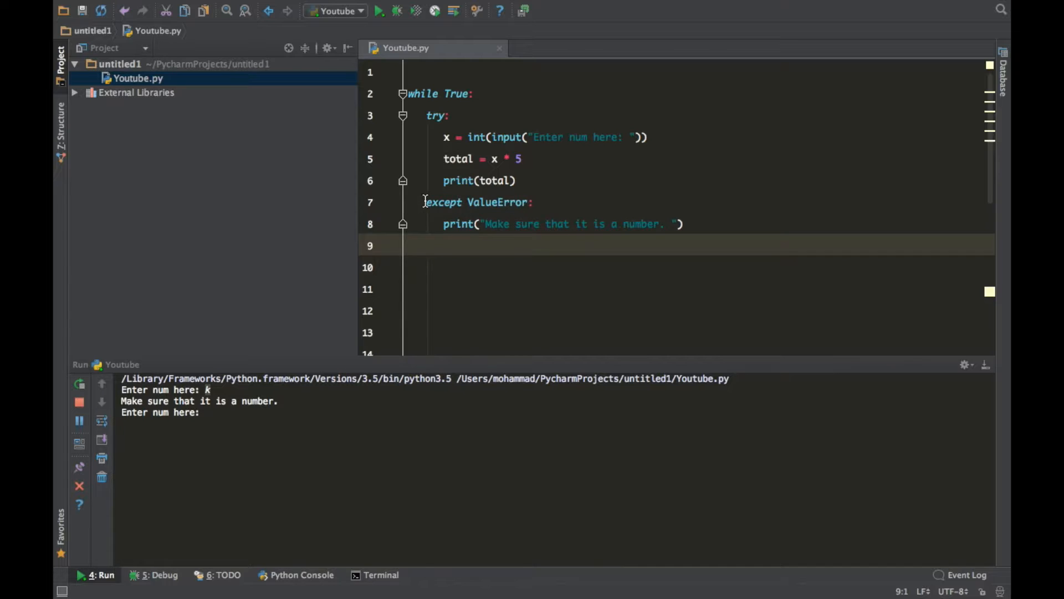
{"action": "mouse_move", "coordinate": [302, 320]}
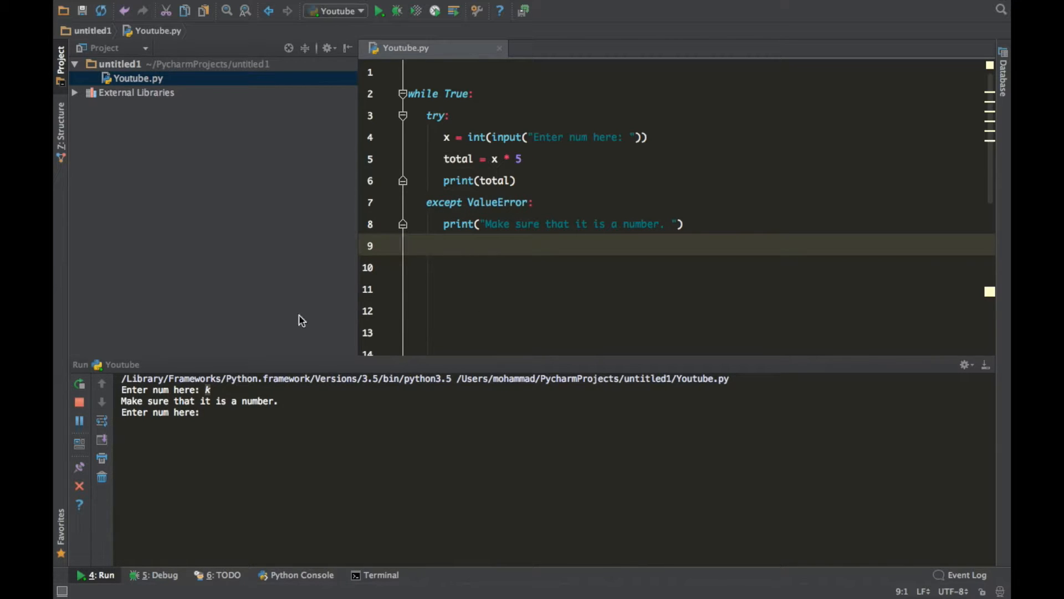
{"action": "left_click", "coordinate": [582, 223]}
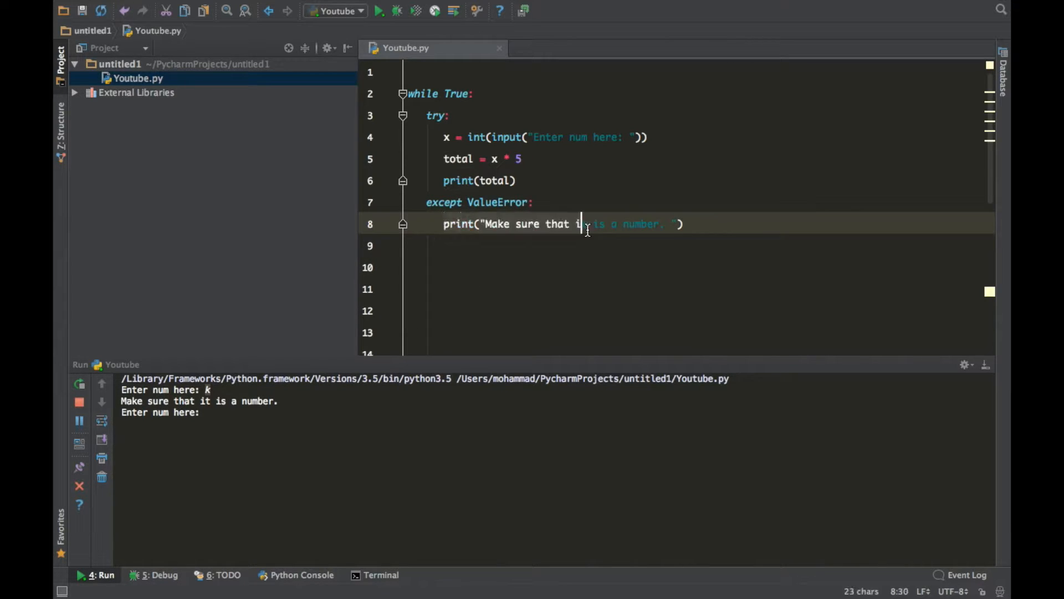
{"action": "left_click", "coordinate": [408, 267]}
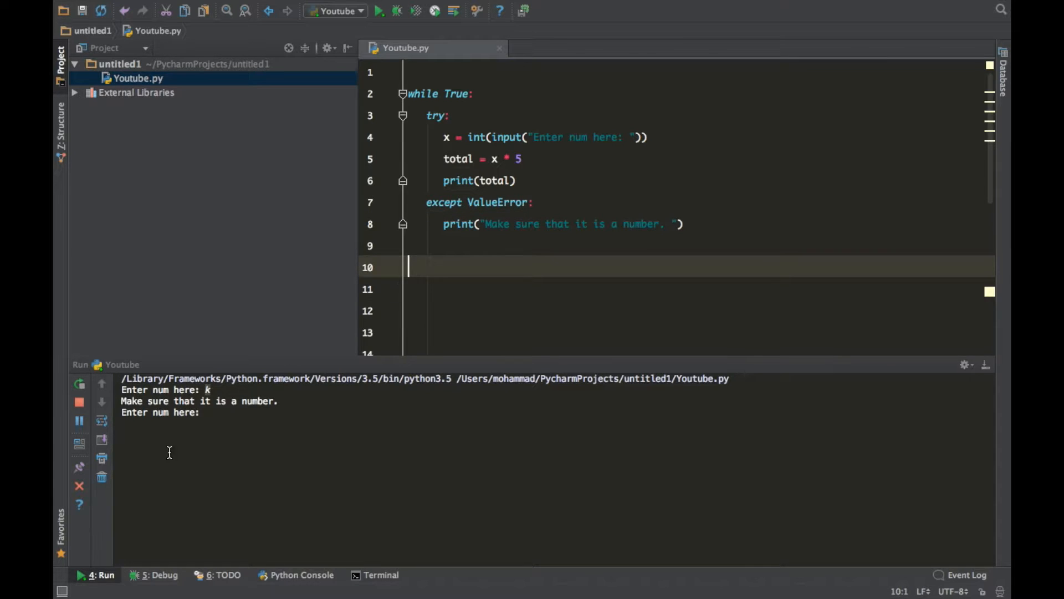
{"action": "left_click", "coordinate": [234, 412]}
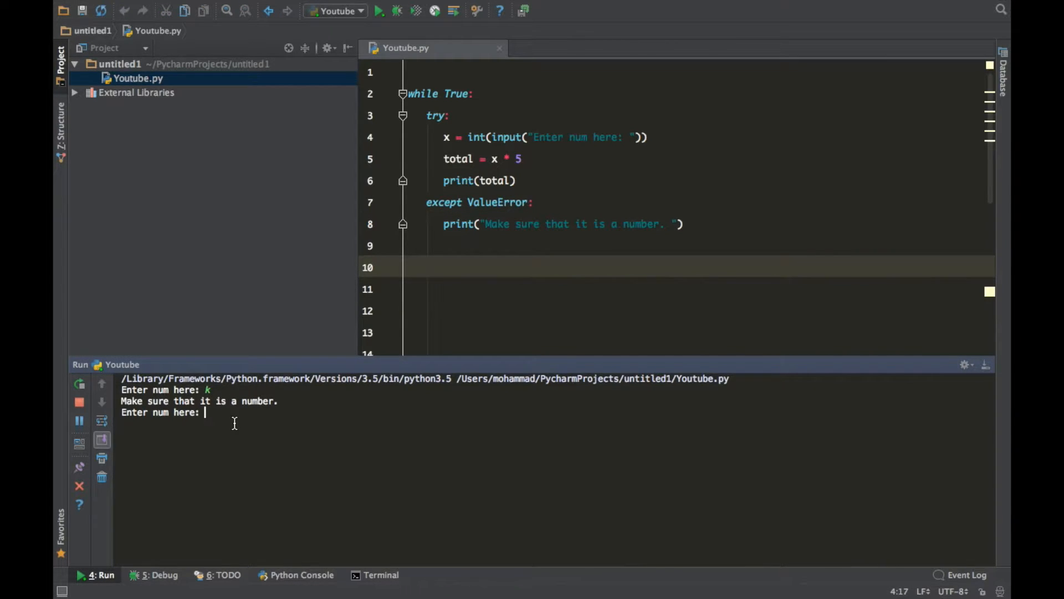
- Enter 8 at the console prompt so the script prints 40 and asks again
{"action": "type", "text": "8"}
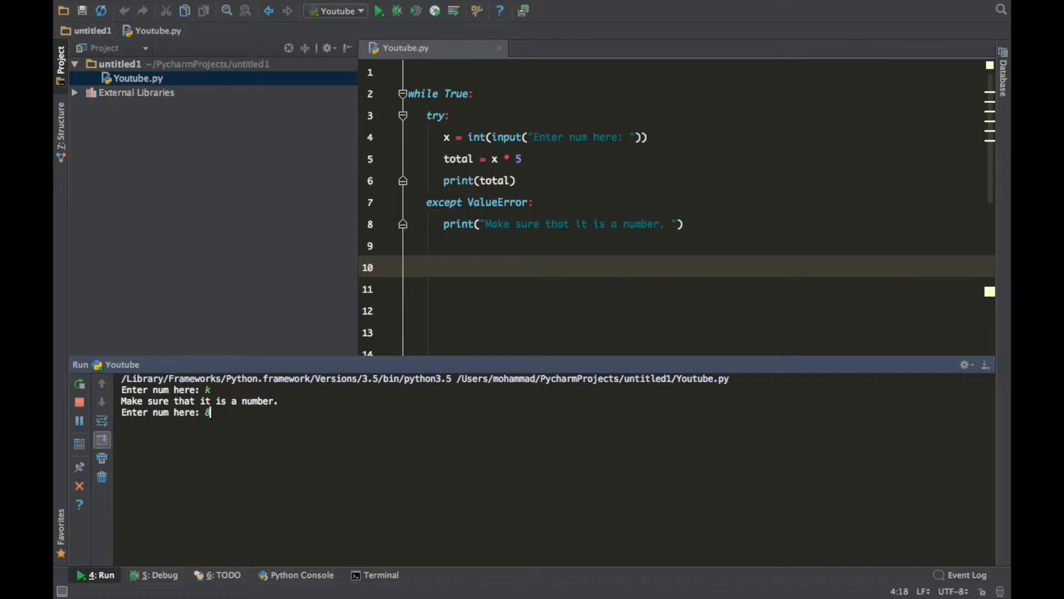
{"action": "key", "text": "Return"}
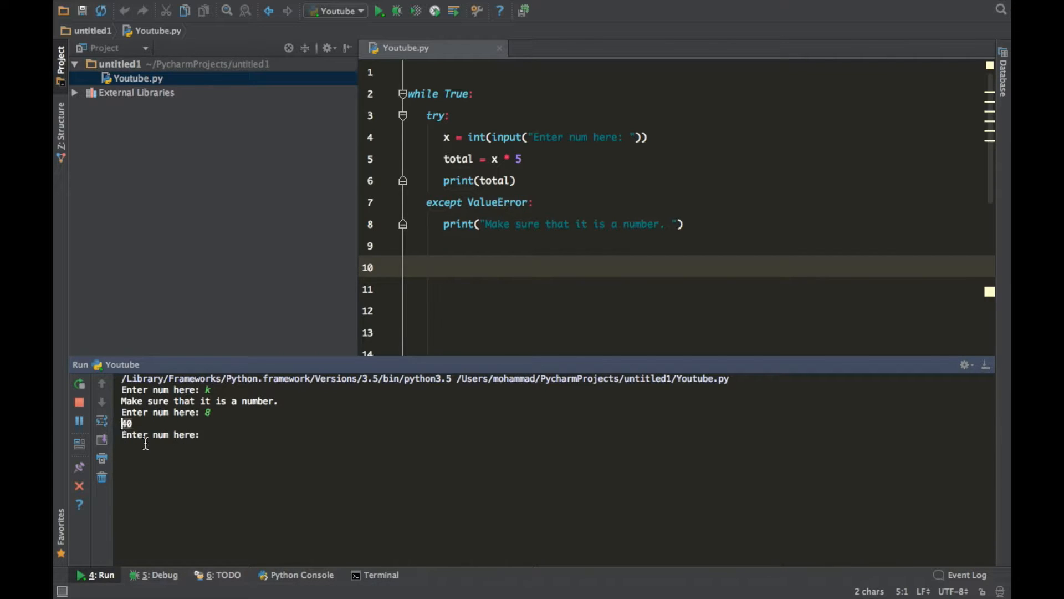
{"action": "mouse_move", "coordinate": [234, 447]}
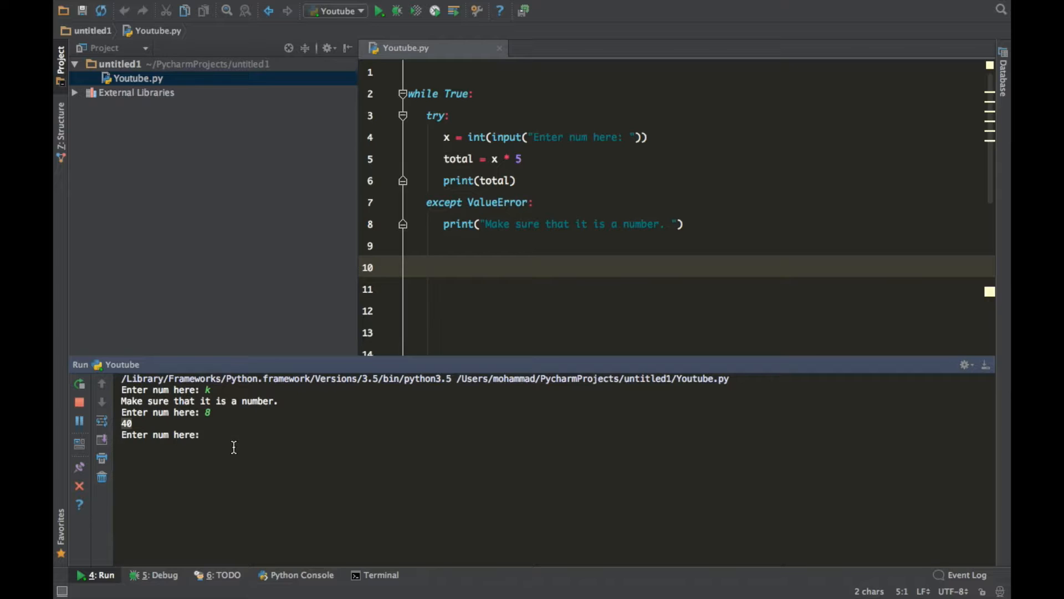
{"action": "mouse_move", "coordinate": [294, 503]}
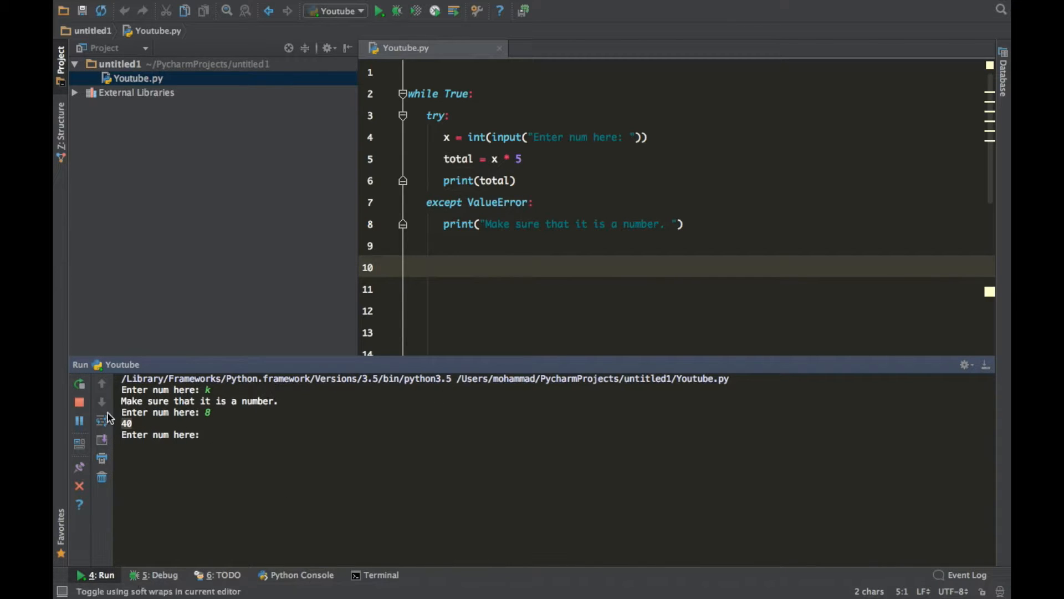
{"action": "left_click", "coordinate": [78, 402]}
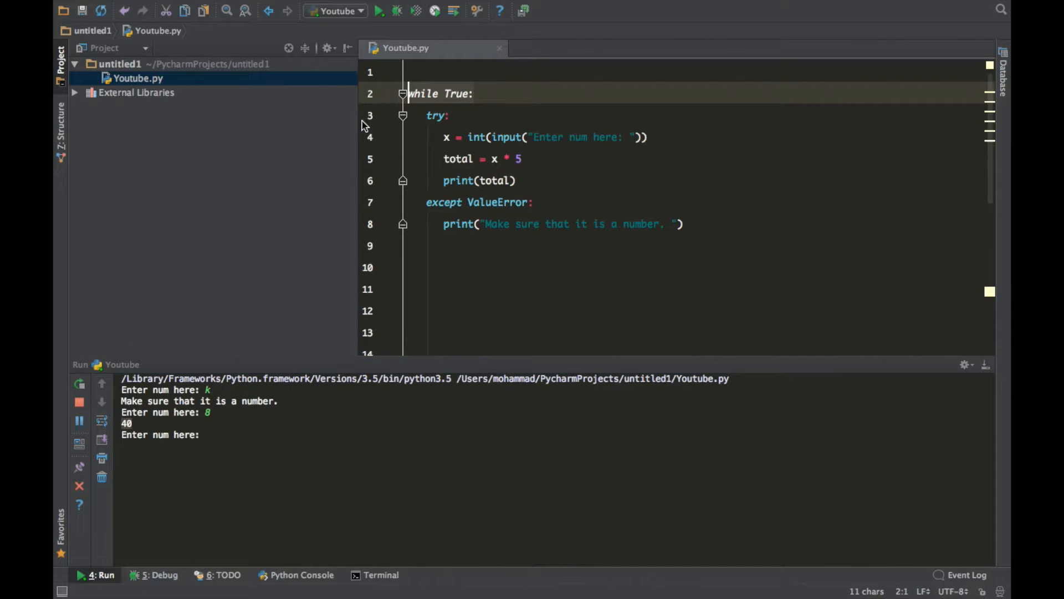
- Stop the endlessly looping script and insert a blank line after print(total)
{"action": "left_click", "coordinate": [78, 401]}
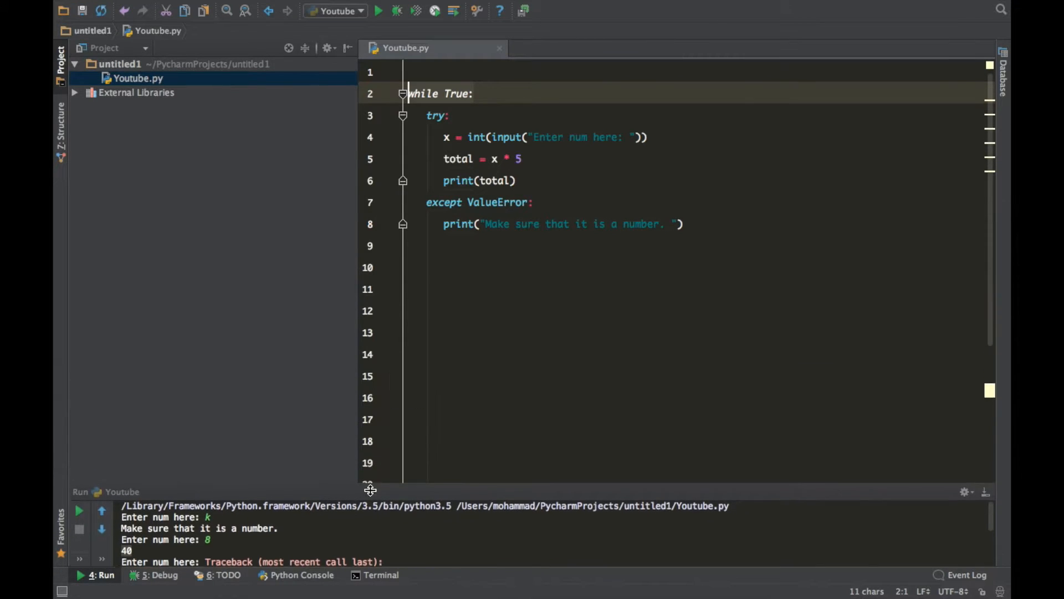
{"action": "left_click", "coordinate": [516, 181]}
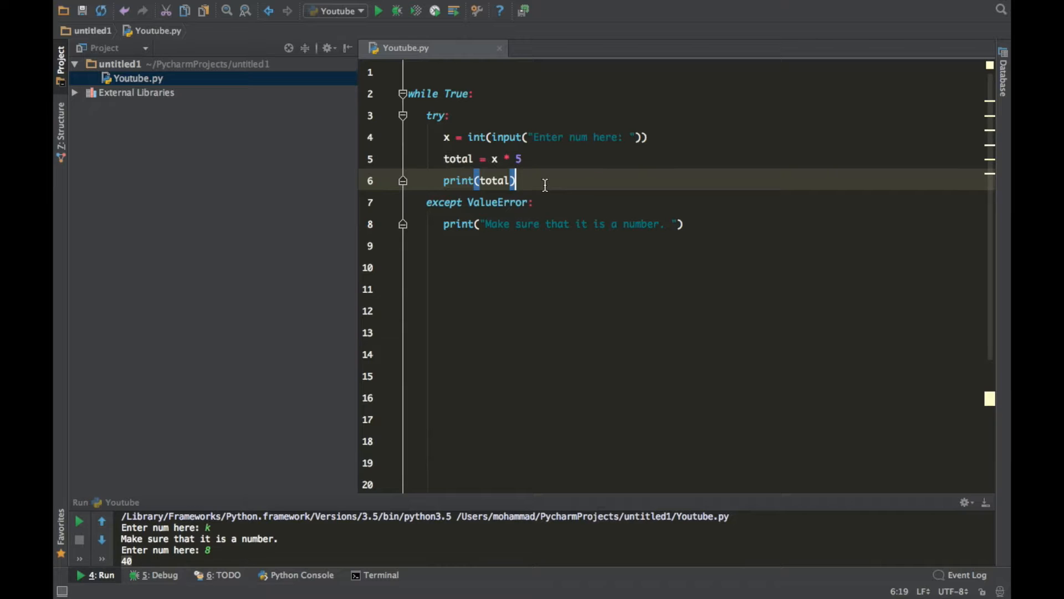
{"action": "key", "text": "Return"}
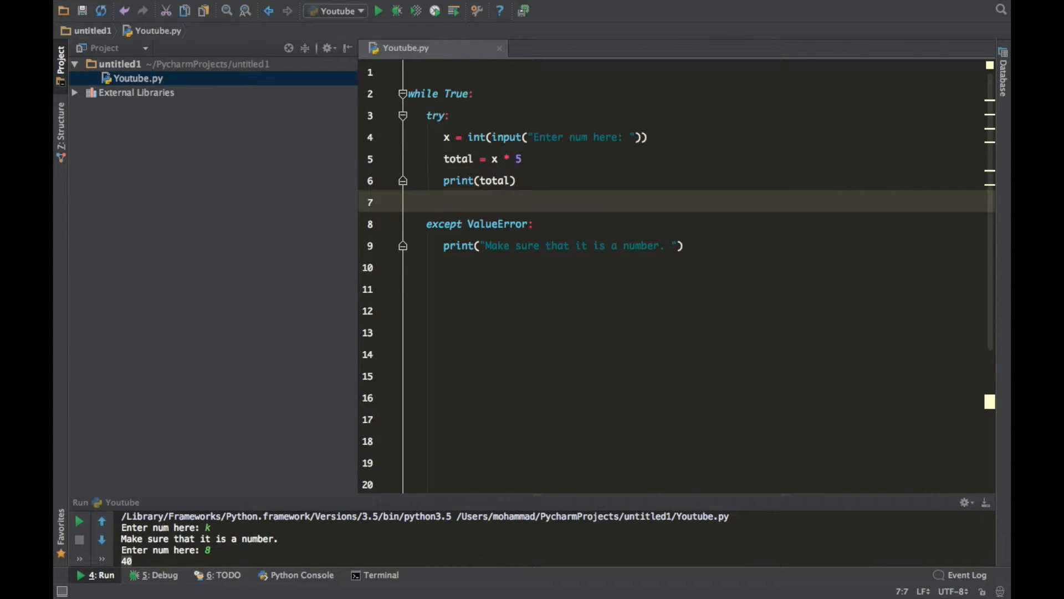
- Add break after print(total), rerun, and enter k then 8 so it prints 40 and exits
{"action": "type", "text": "break"}
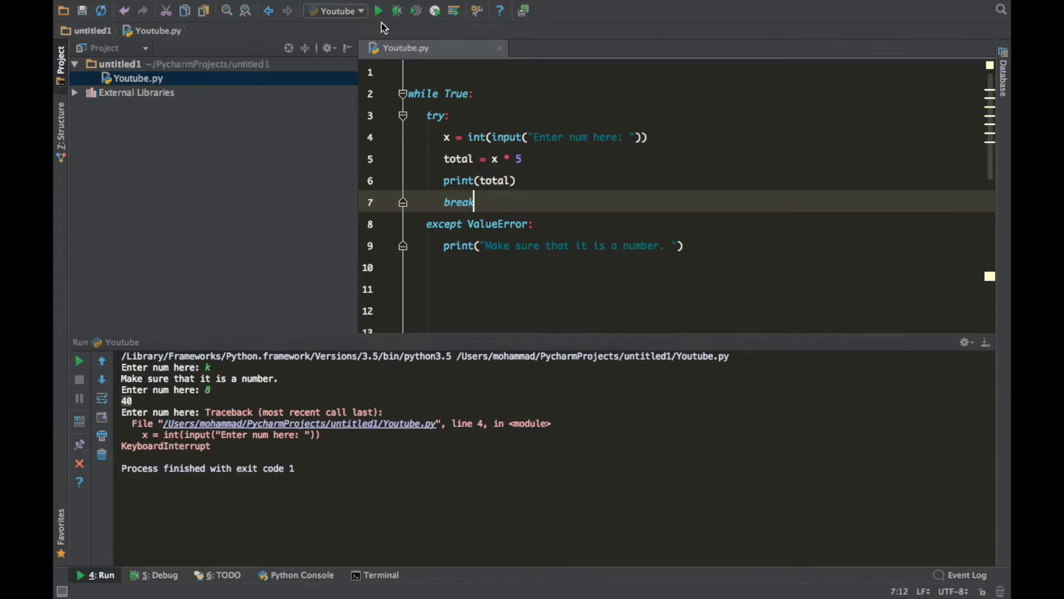
{"action": "left_click", "coordinate": [379, 10]}
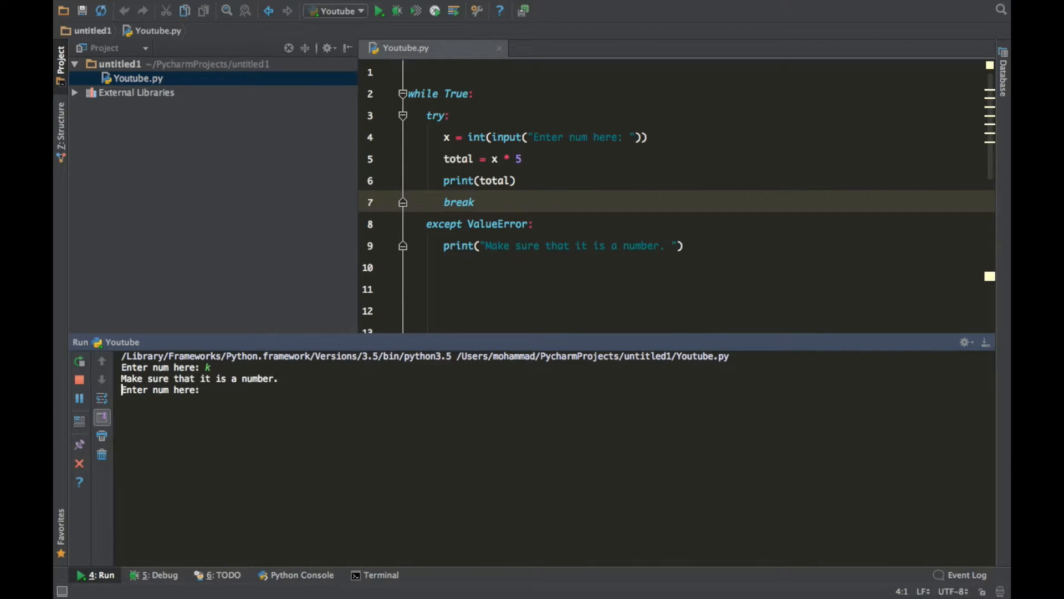
{"action": "key", "text": "Return"}
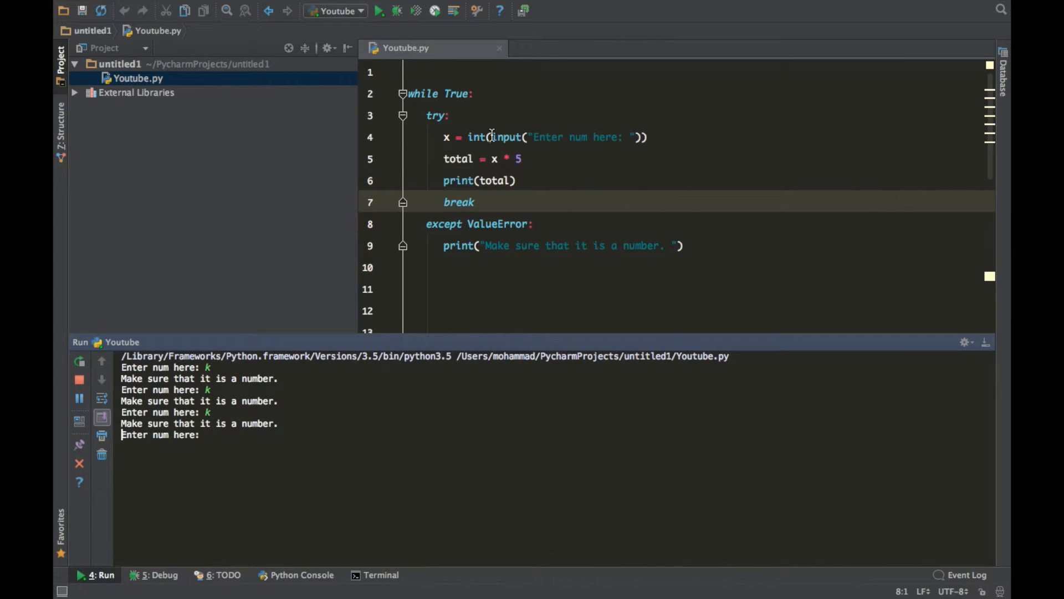
{"action": "left_click", "coordinate": [279, 439]}
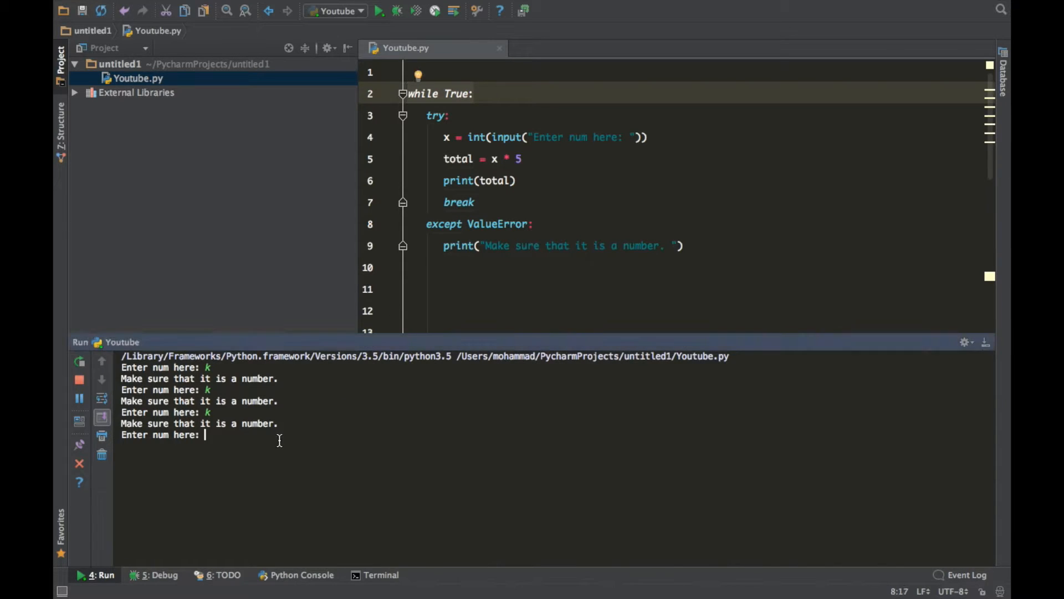
{"action": "type", "text": "8"}
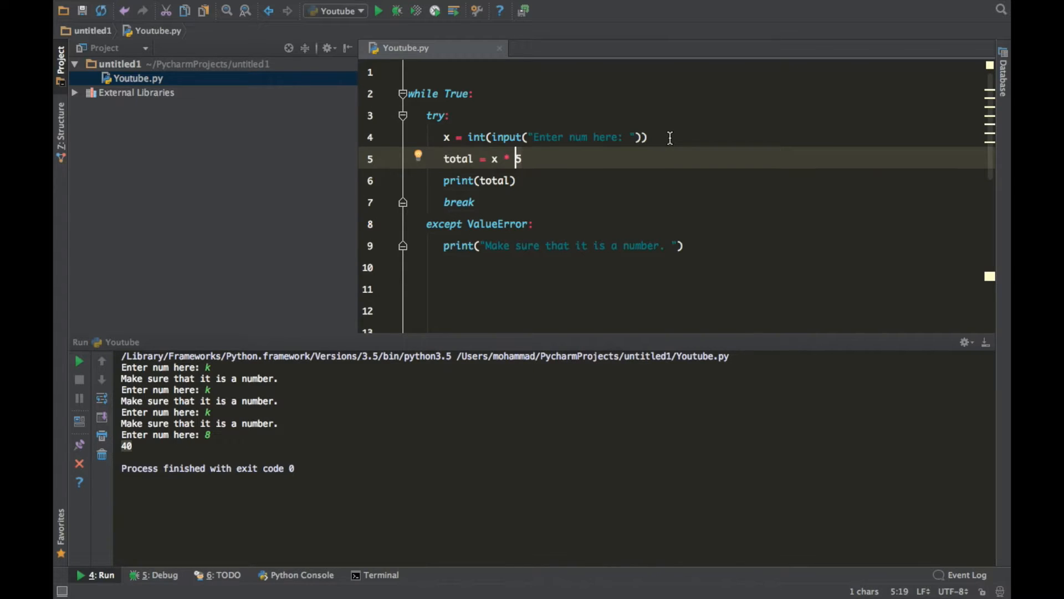
{"action": "left_click", "coordinate": [467, 137]}
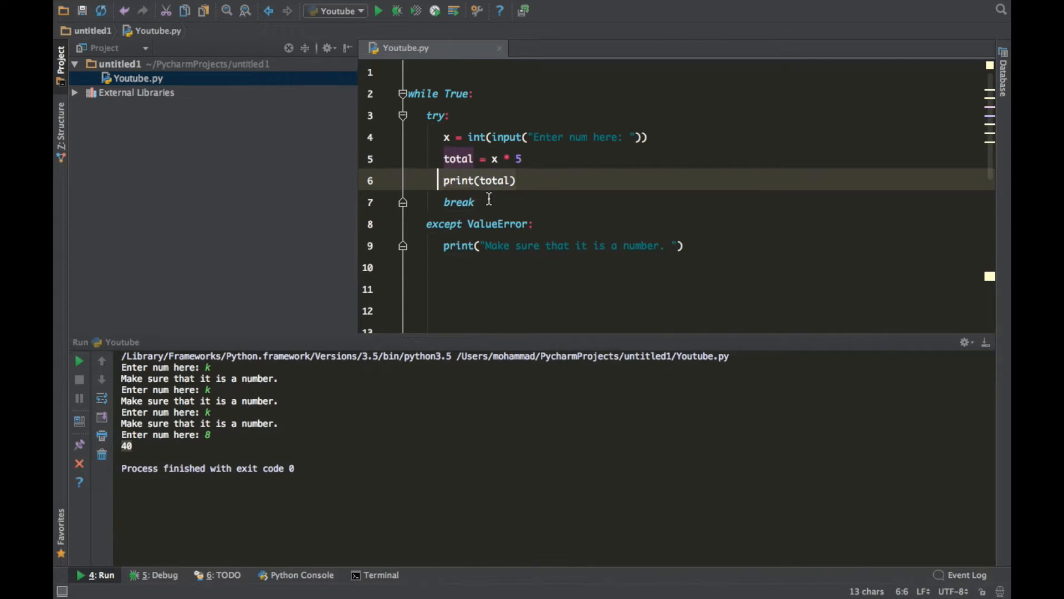
{"action": "left_click", "coordinate": [461, 201]}
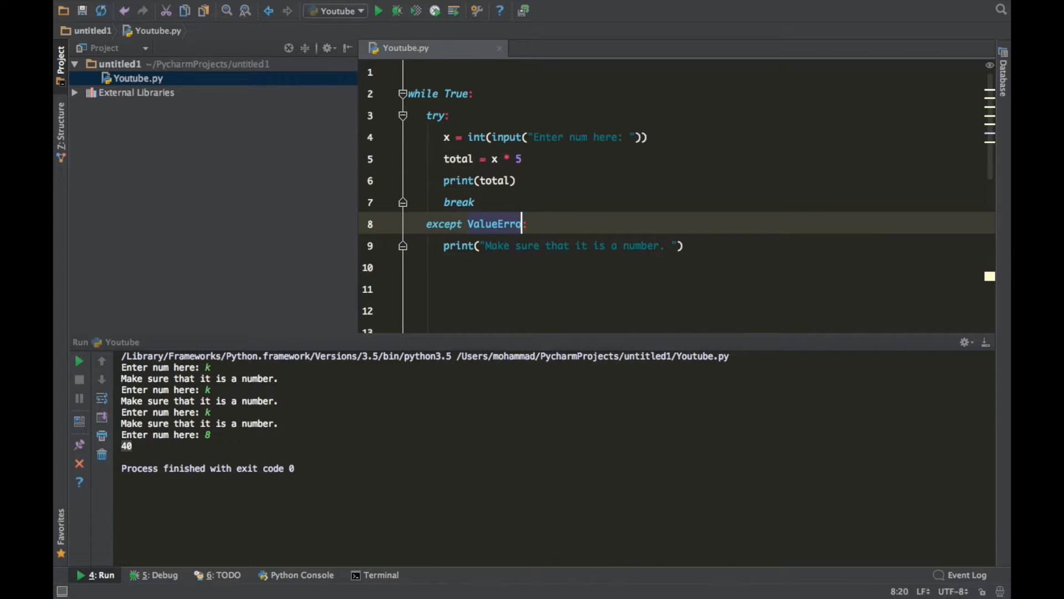
{"action": "key", "text": "backspace"}
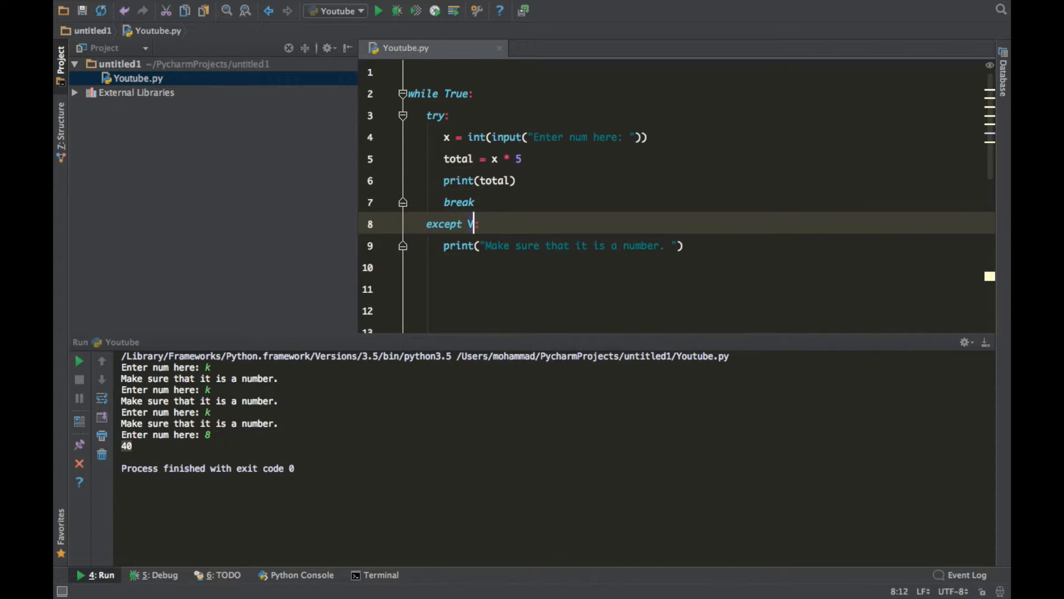
{"action": "key", "text": "Backspace"}
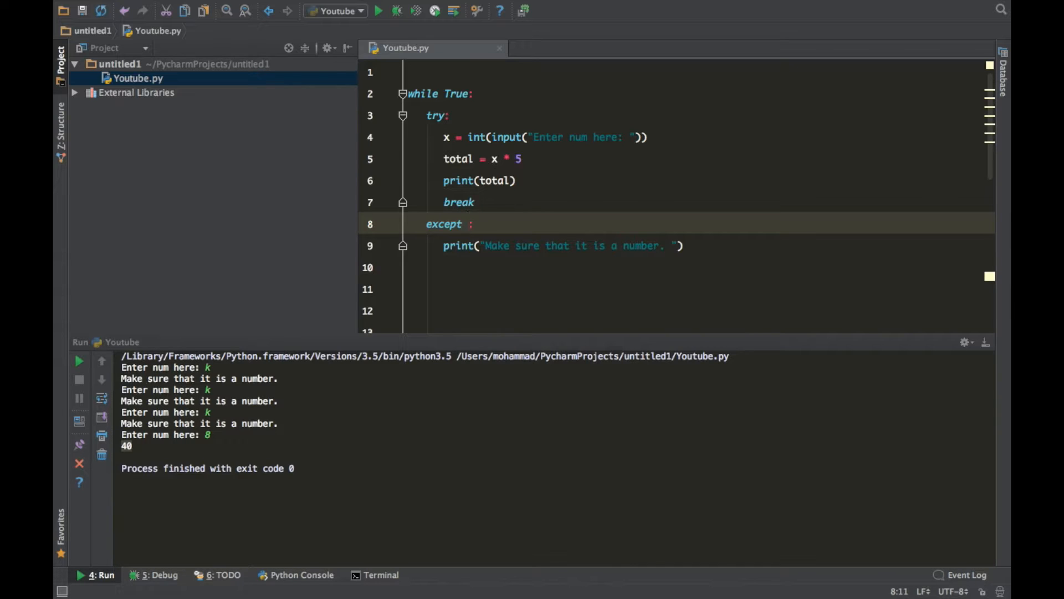
{"action": "left_click", "coordinate": [467, 224]}
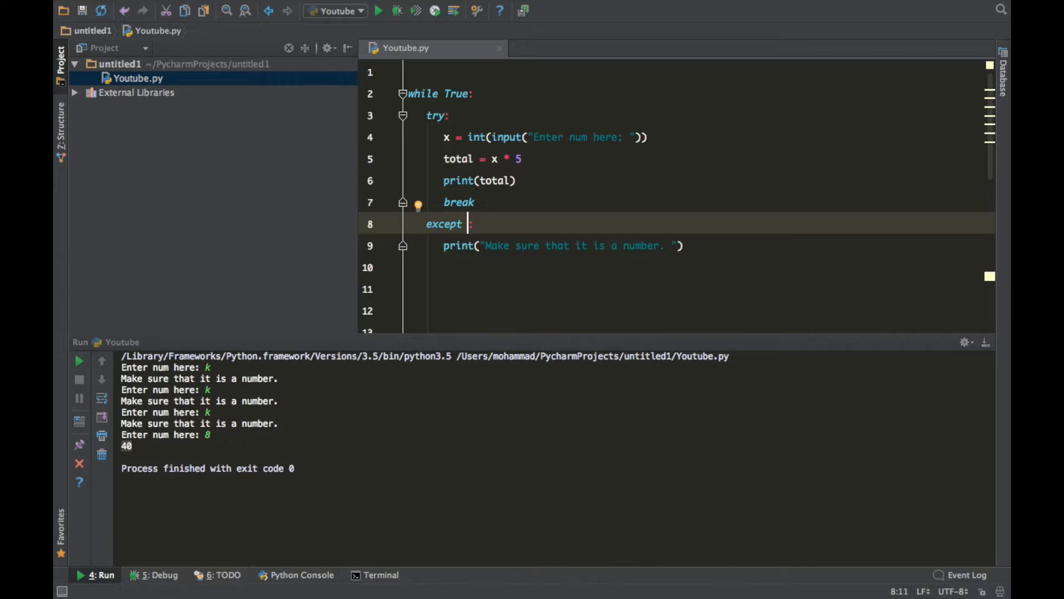
{"action": "type", "text": "E"}
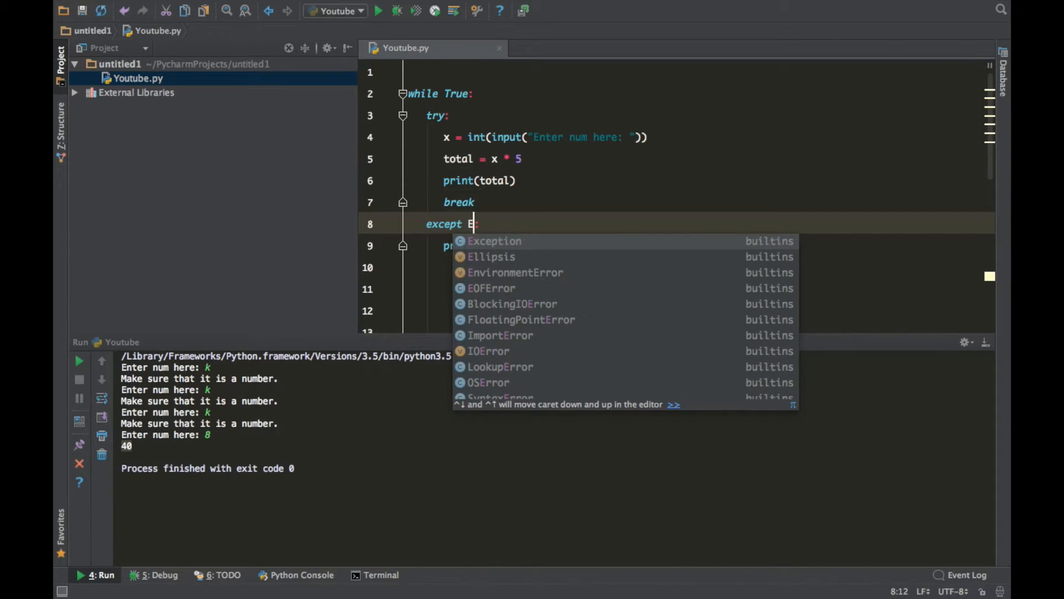
{"action": "left_click", "coordinate": [494, 241]}
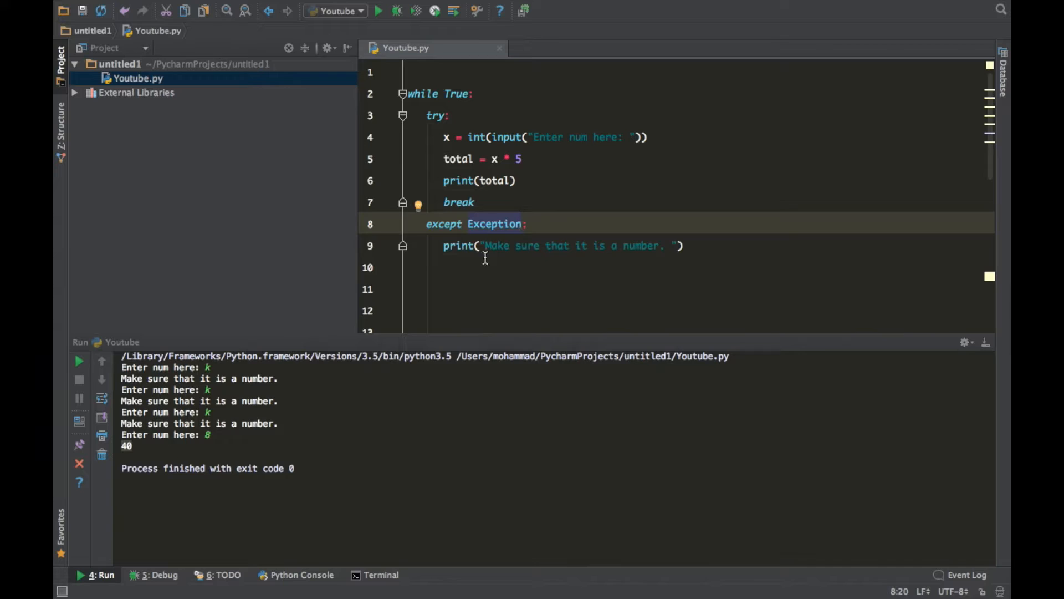
{"action": "mouse_move", "coordinate": [502, 207]}
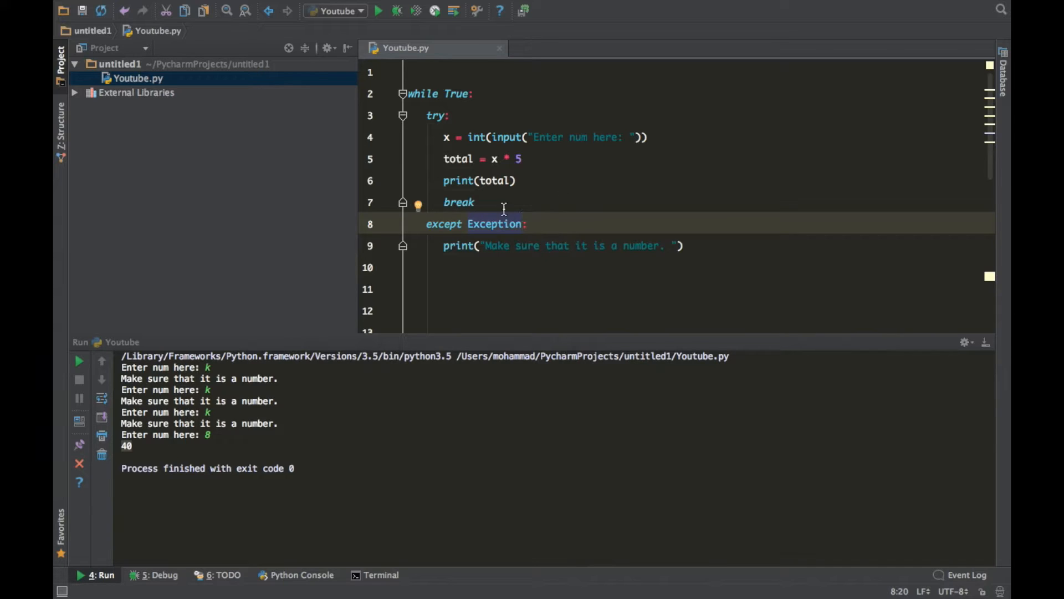
{"action": "mouse_move", "coordinate": [568, 206]}
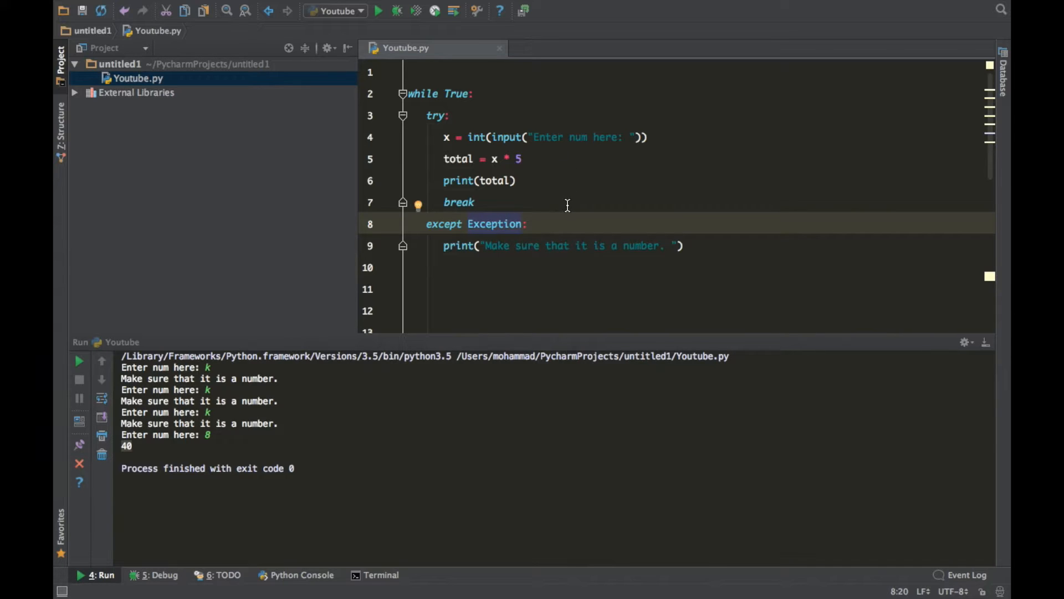
{"action": "mouse_move", "coordinate": [494, 224]}
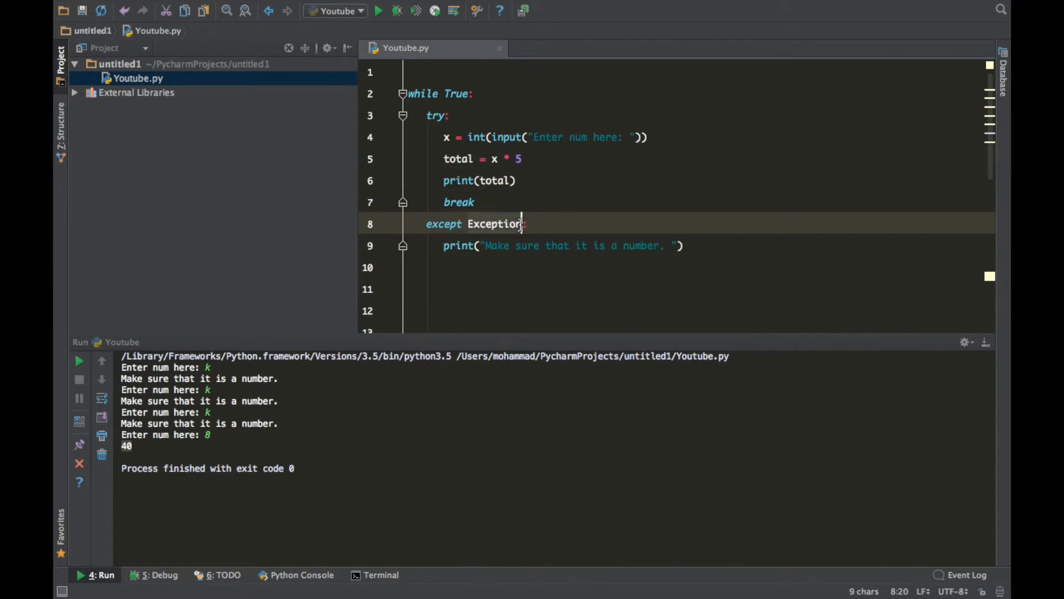
{"action": "left_click", "coordinate": [628, 245]}
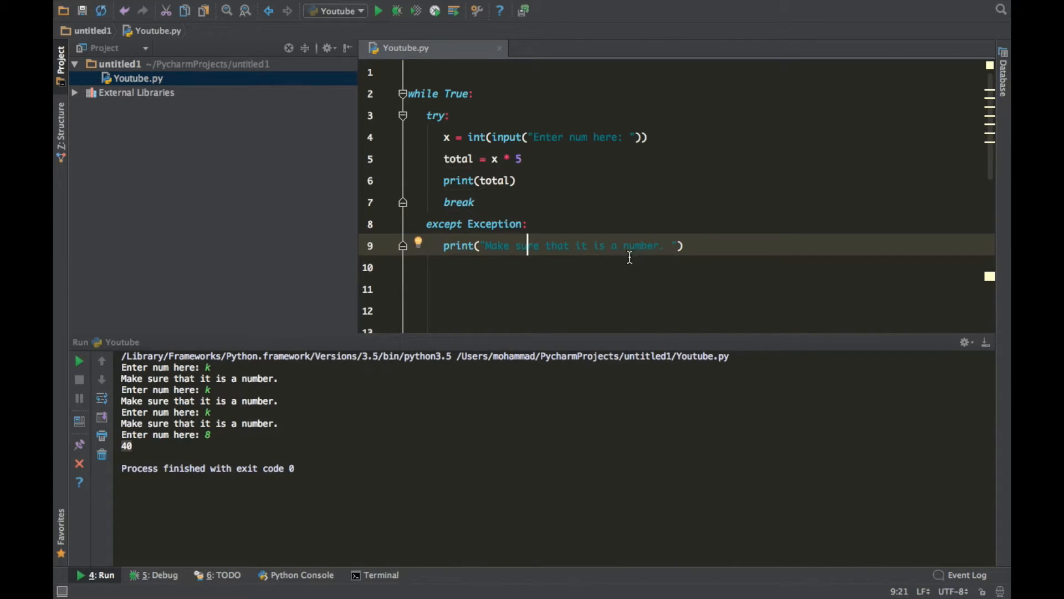
{"action": "mouse_move", "coordinate": [581, 240]}
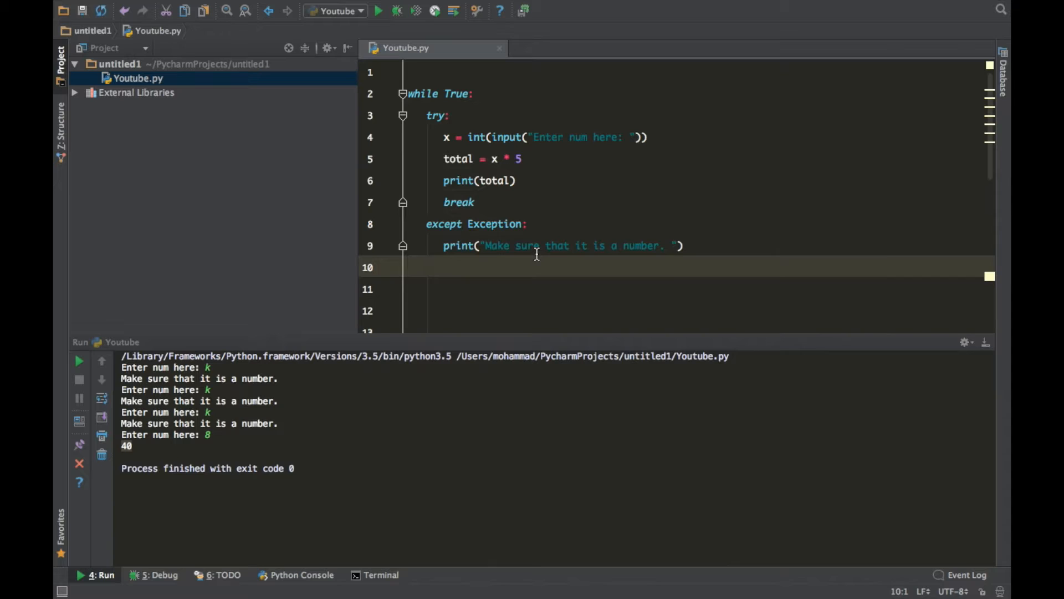
{"action": "mouse_move", "coordinate": [536, 253]}
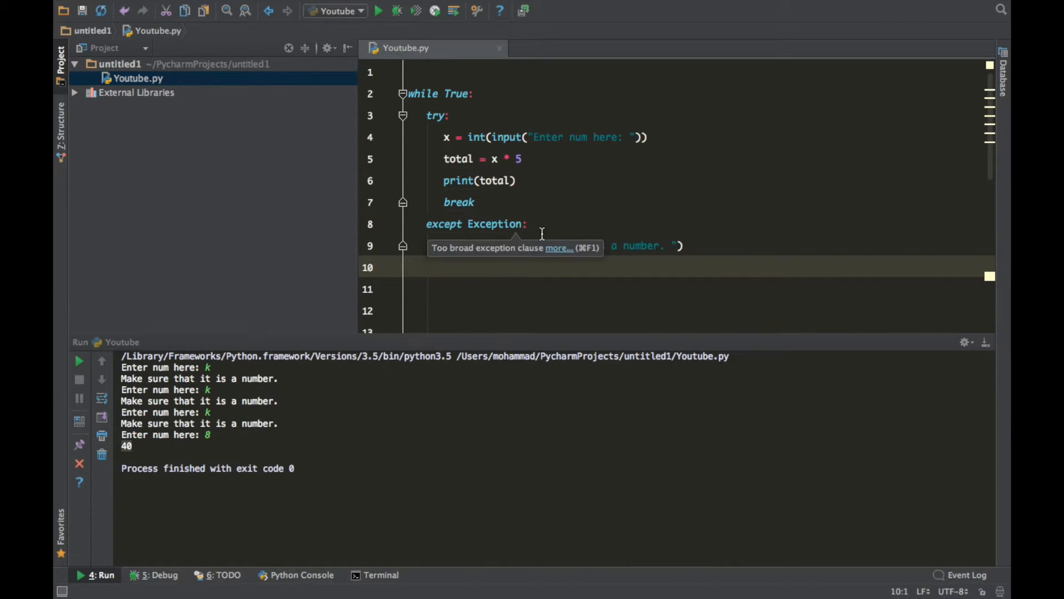
{"action": "mouse_move", "coordinate": [558, 238]}
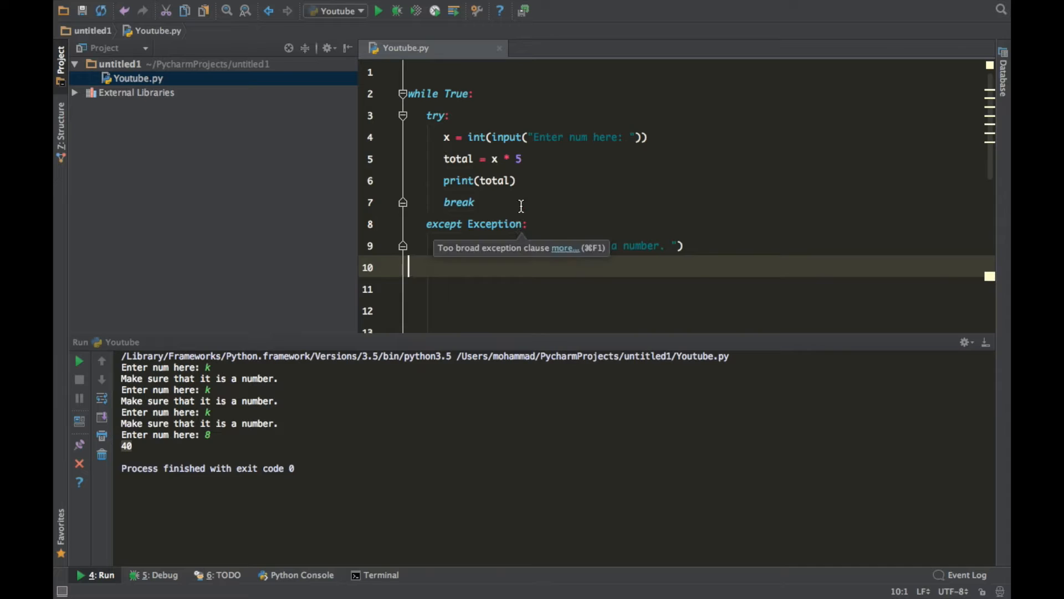
{"action": "mouse_move", "coordinate": [586, 223]}
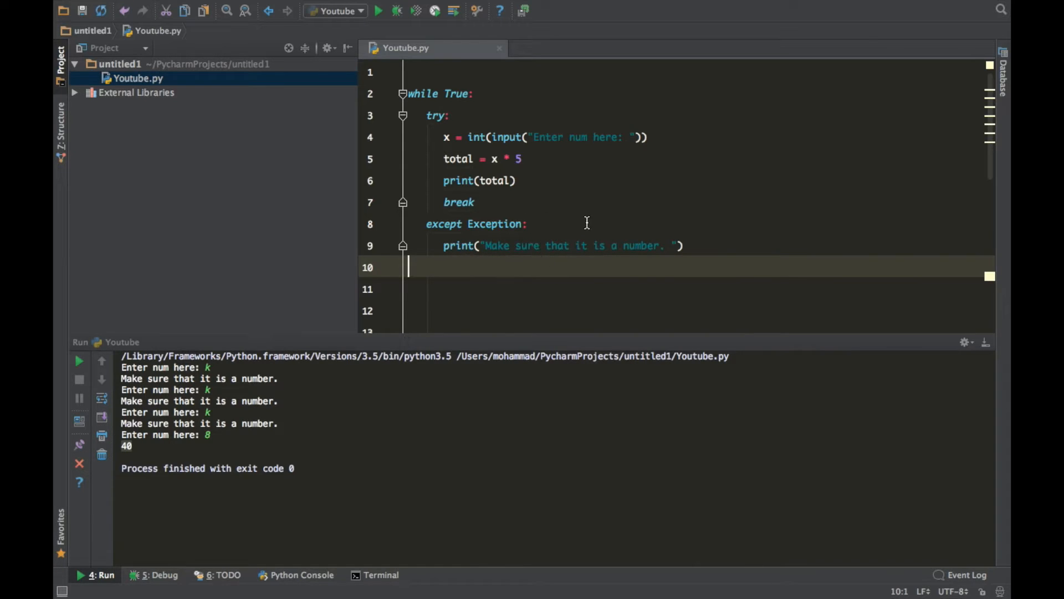
{"action": "mouse_move", "coordinate": [560, 221]}
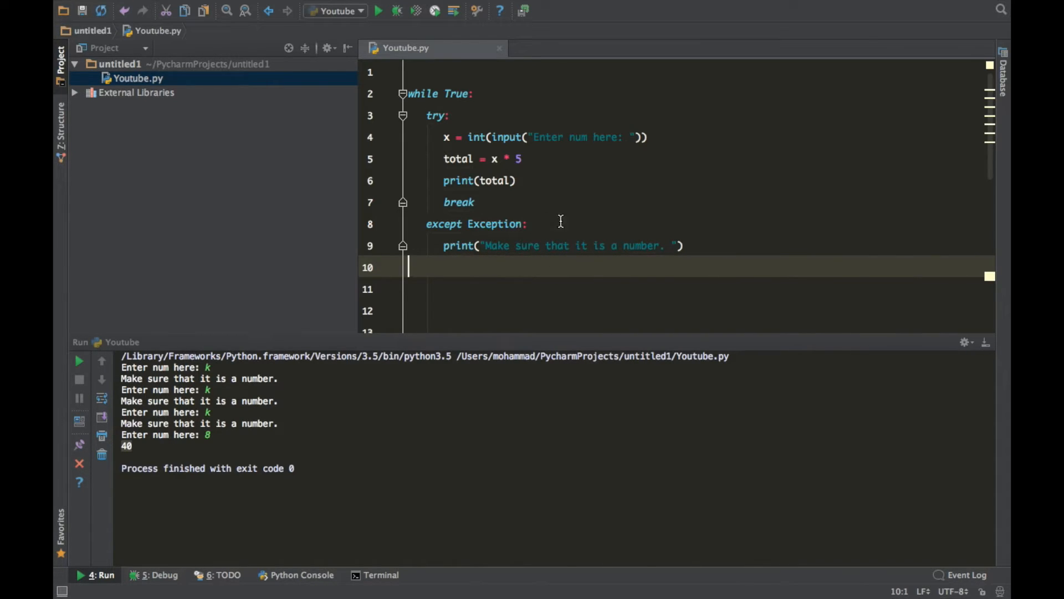
- Add a finally: block on line 10 printing "This will always num." and rerun the script
{"action": "left_click", "coordinate": [683, 245]}
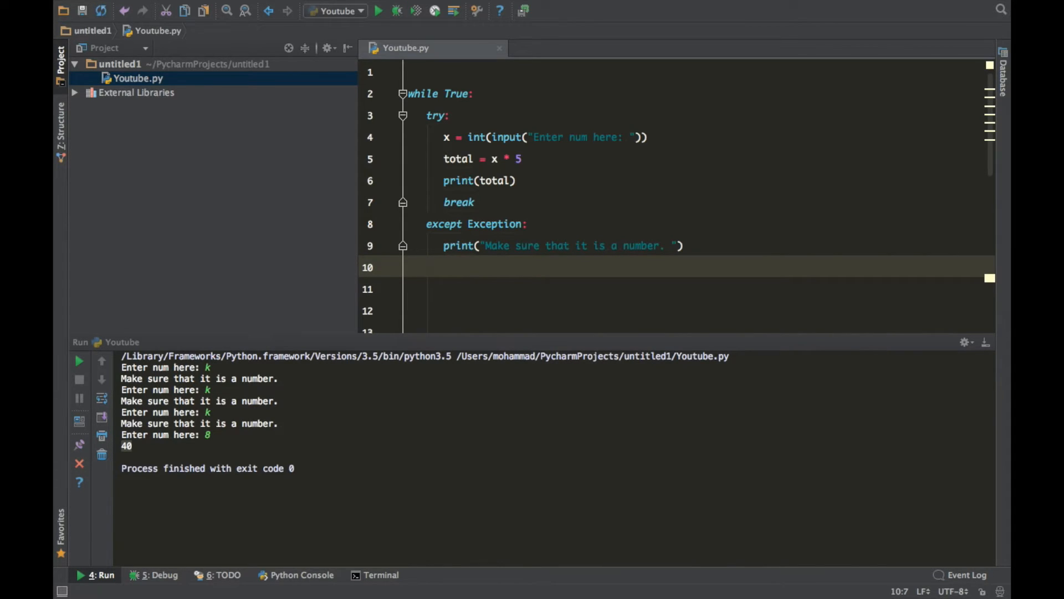
{"action": "type", "text": "finally:"}
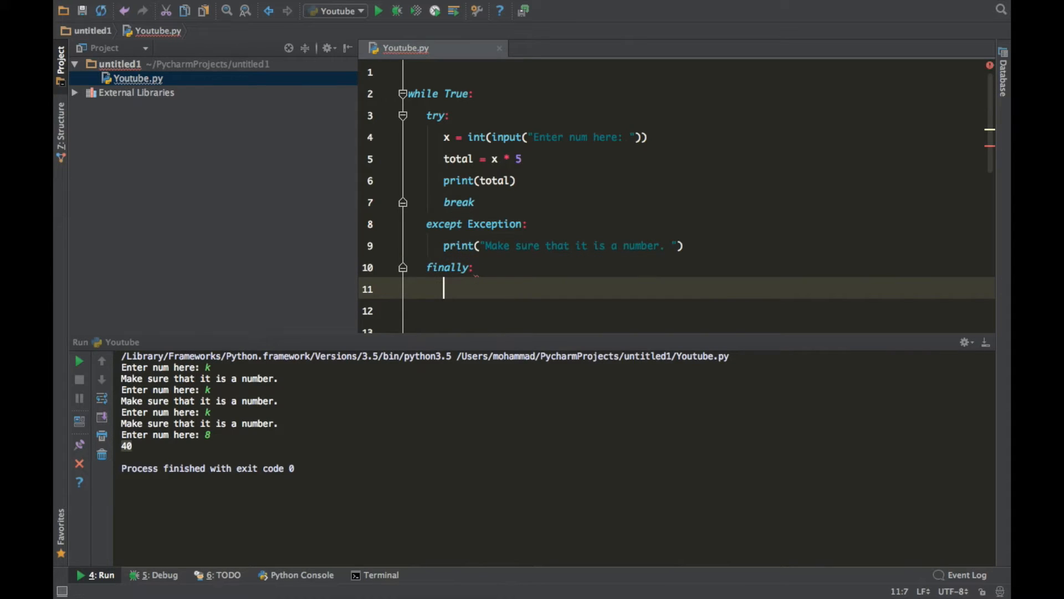
{"action": "type", "text": "print("}
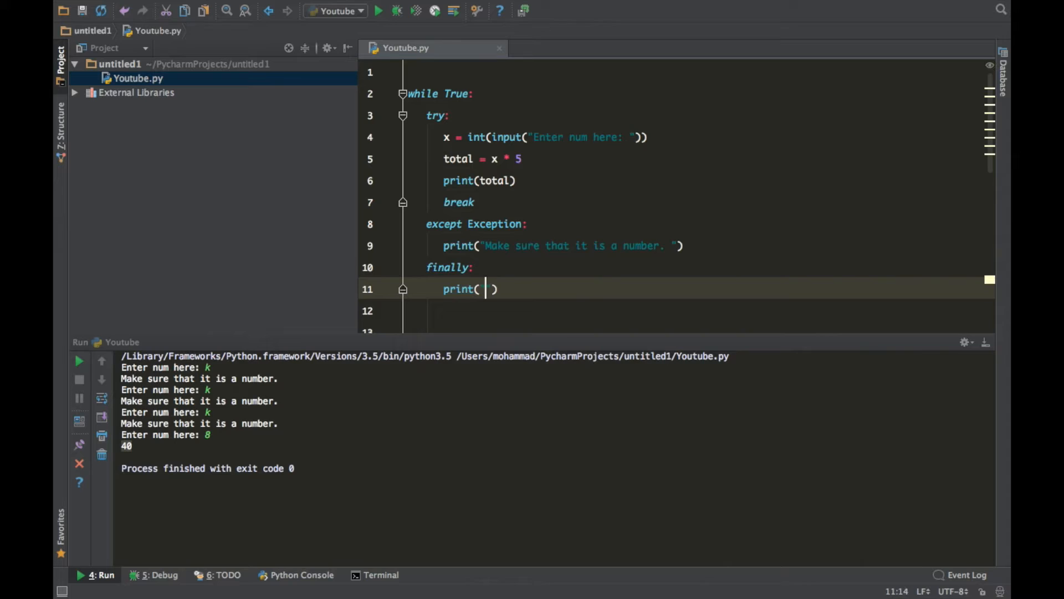
{"action": "type", "text": "This"}
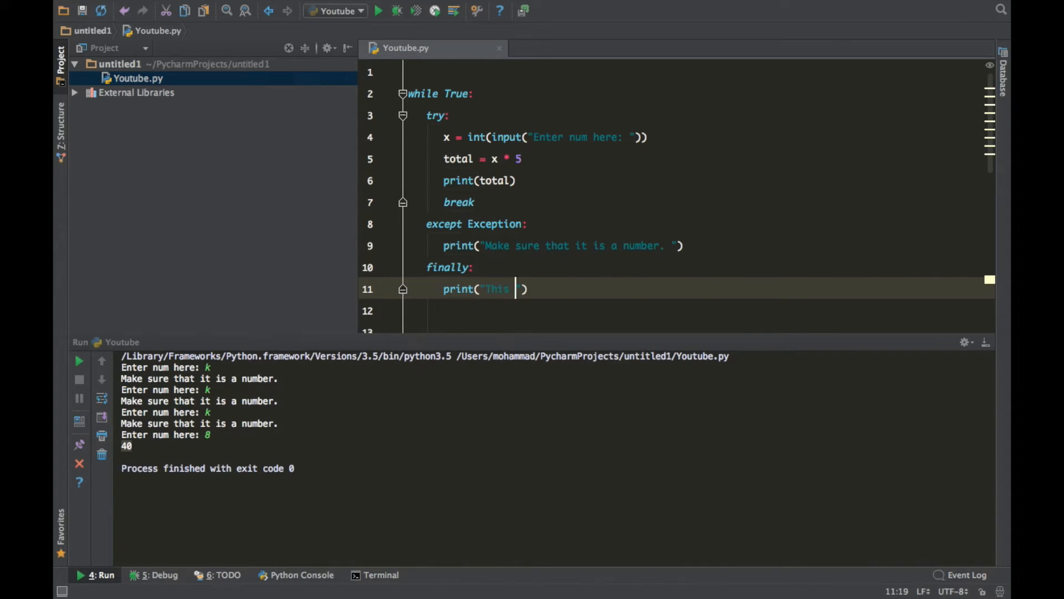
{"action": "type", "text": "will a"}
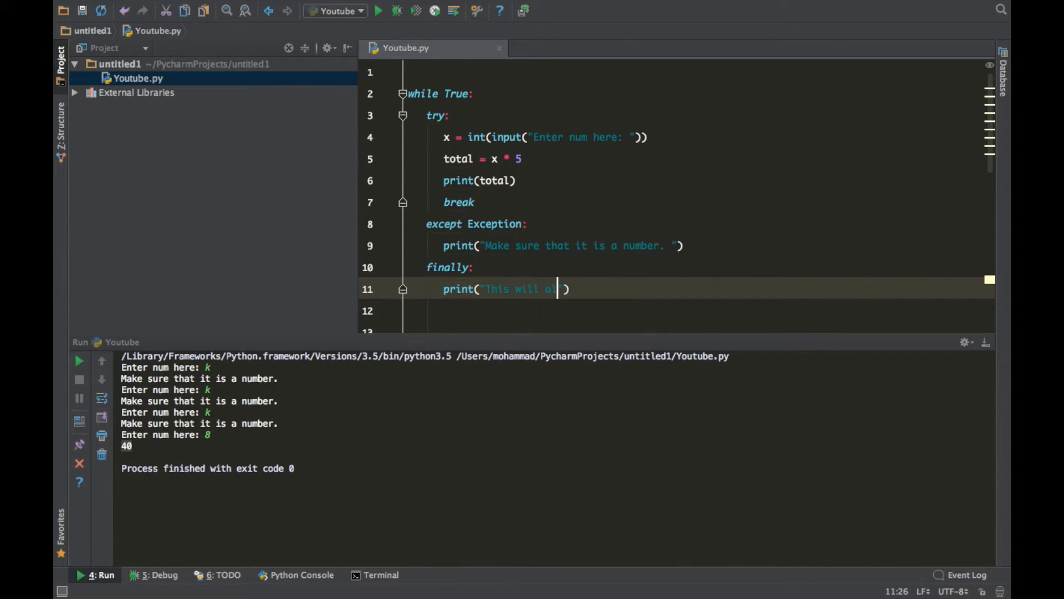
{"action": "type", "text": "lways num"}
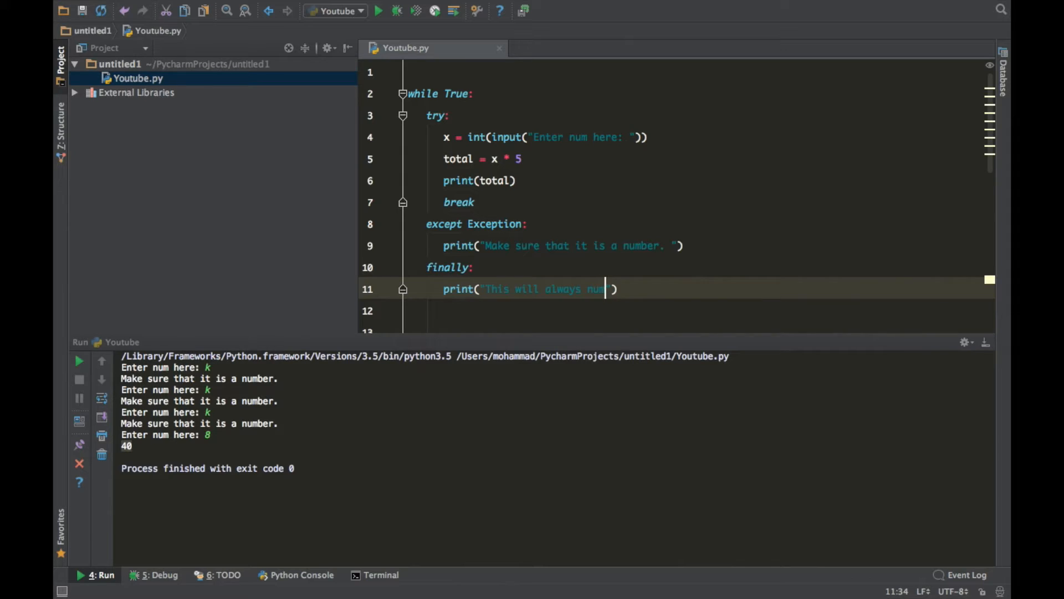
{"action": "type", "text": "."}
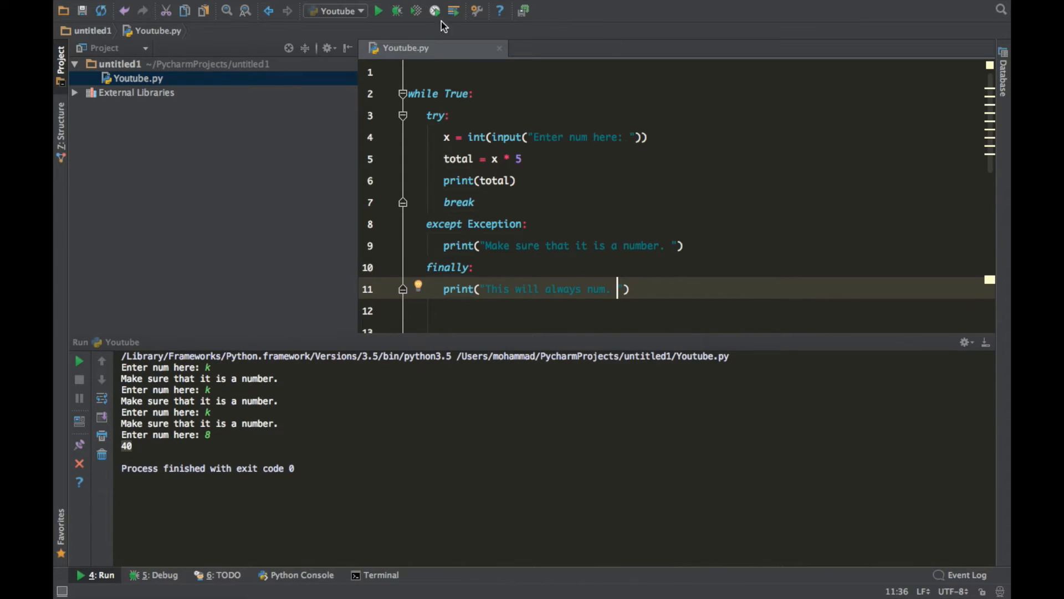
{"action": "left_click", "coordinate": [378, 10]}
{"action": "type", "text": "j"}
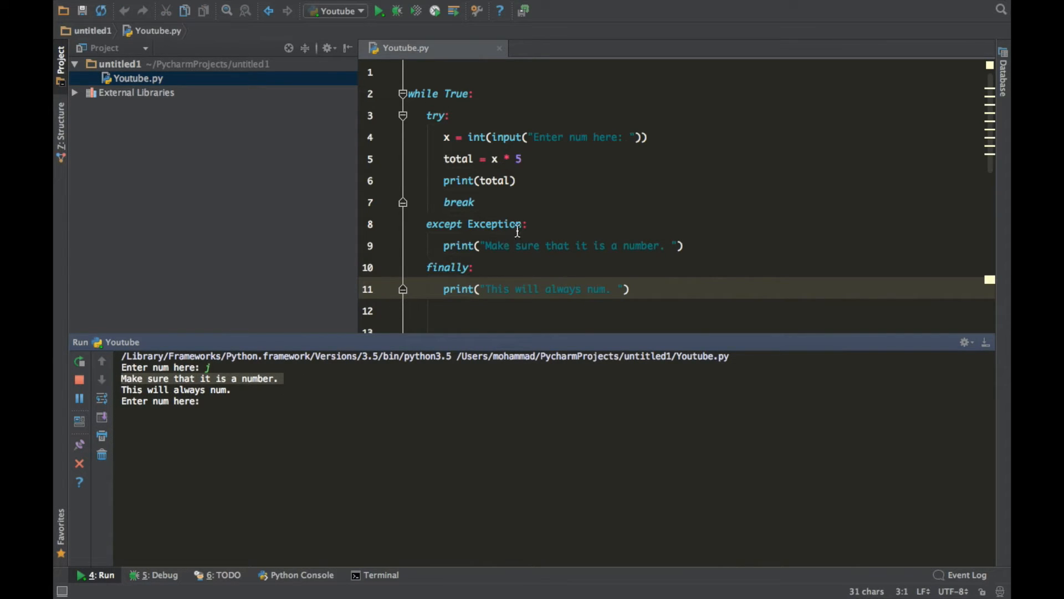
- Answer the console prompts with k, then 8, printing 40 and the finally message before exit
{"action": "left_click", "coordinate": [428, 224]}
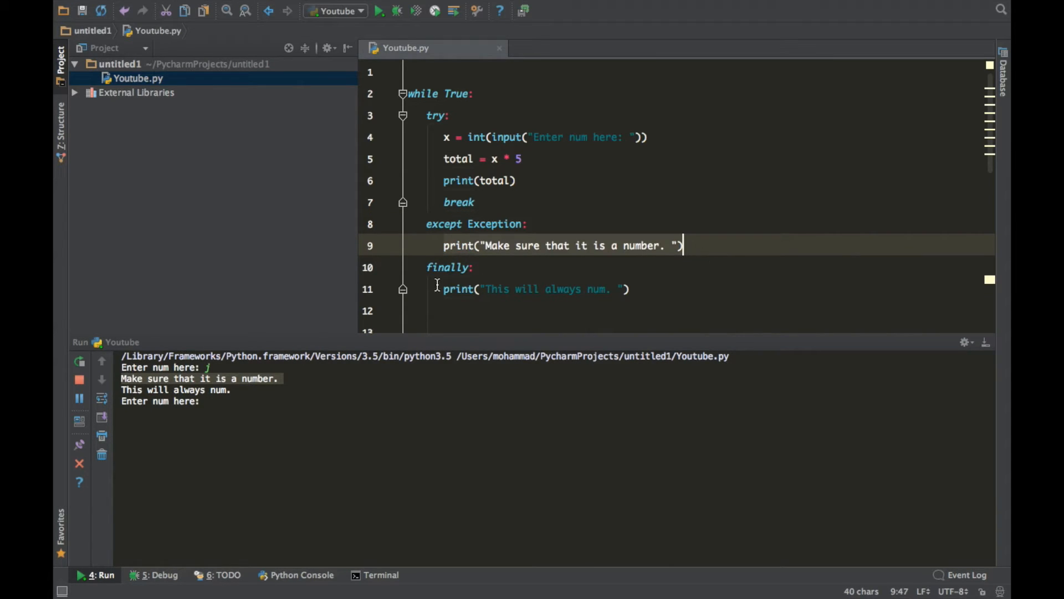
{"action": "left_click", "coordinate": [611, 288]}
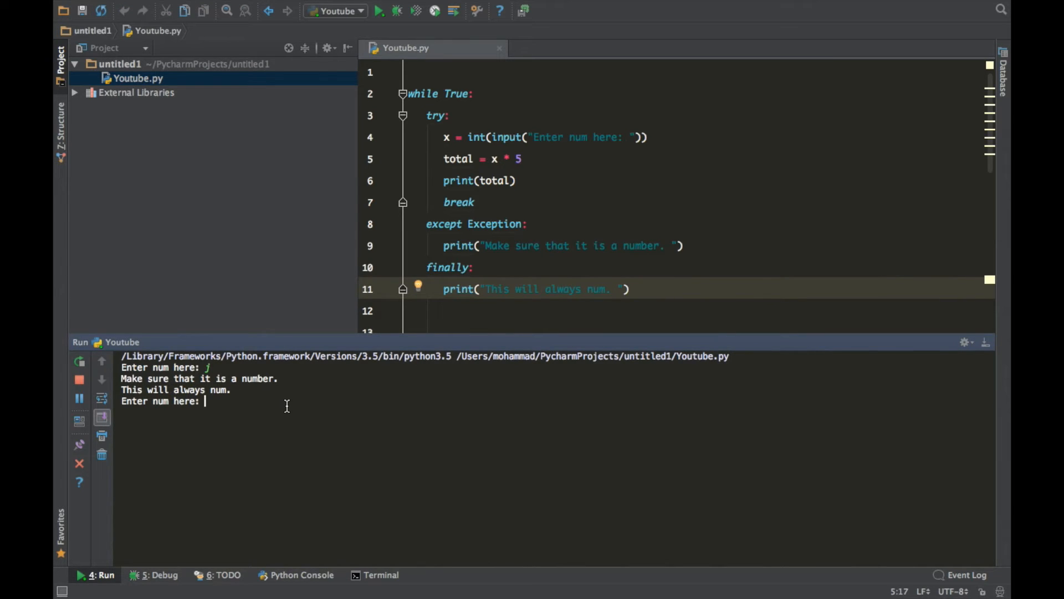
{"action": "type", "text": "k"}
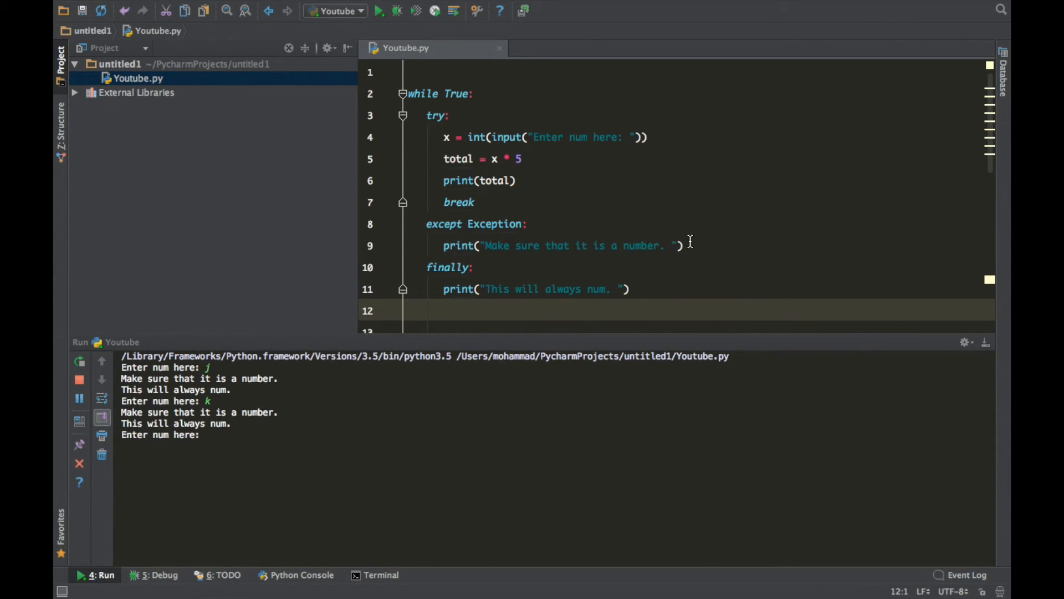
{"action": "left_click", "coordinate": [526, 224]}
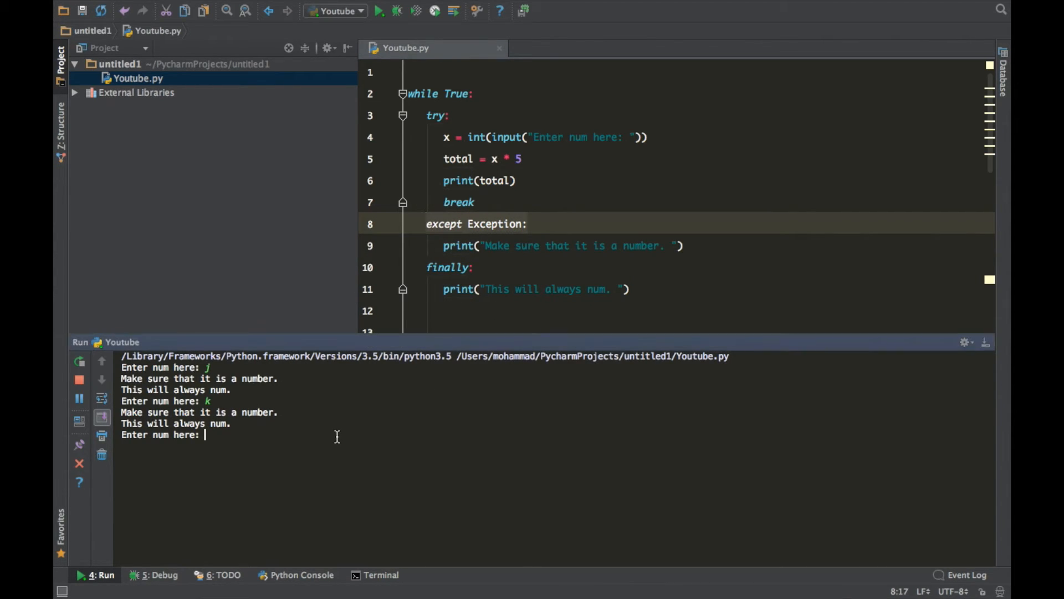
{"action": "type", "text": "8"}
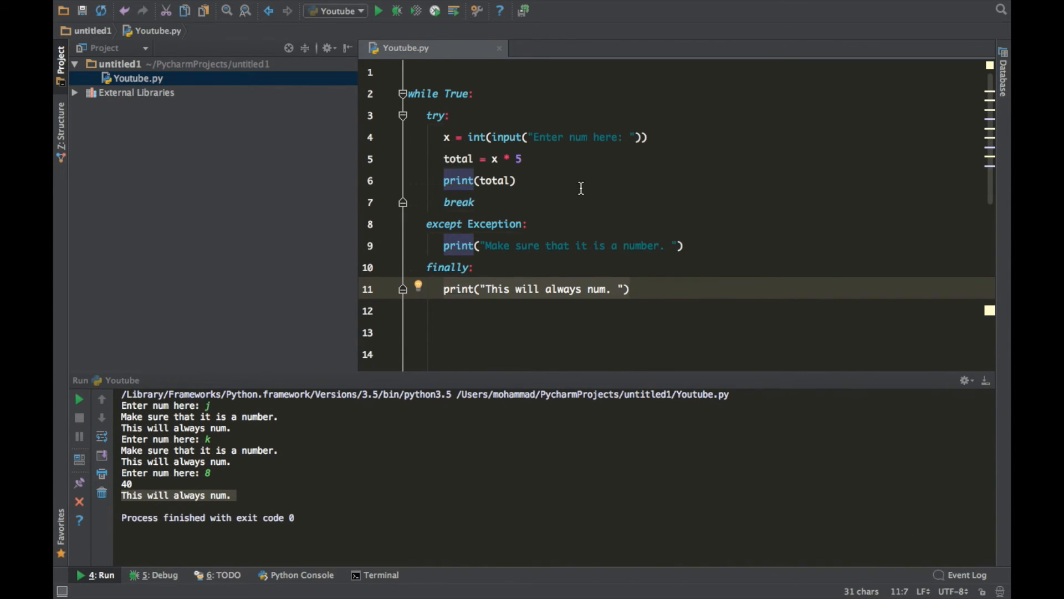
{"action": "mouse_move", "coordinate": [659, 221]}
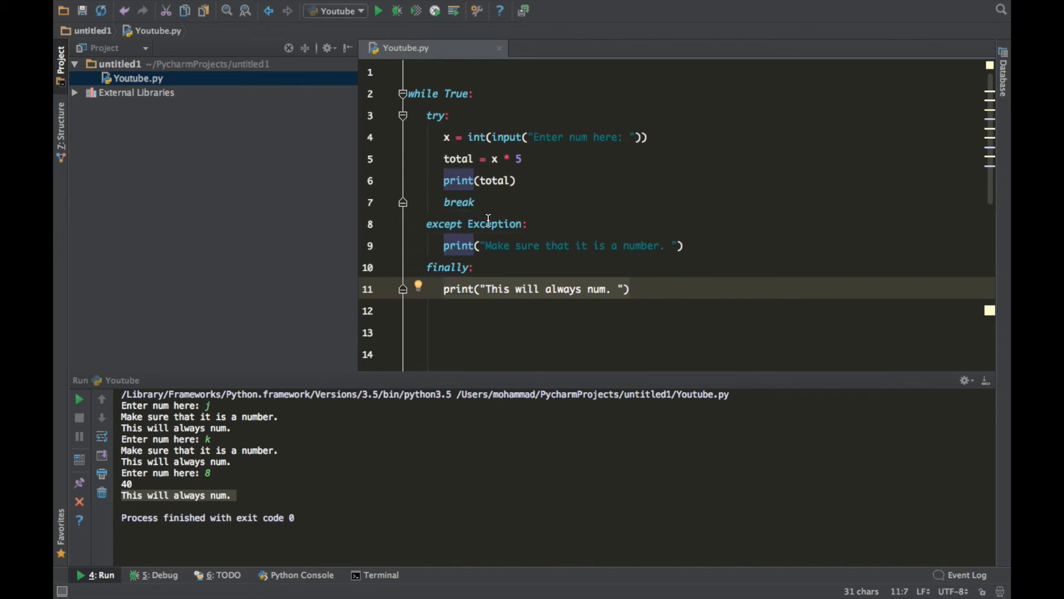
{"action": "mouse_move", "coordinate": [696, 246]}
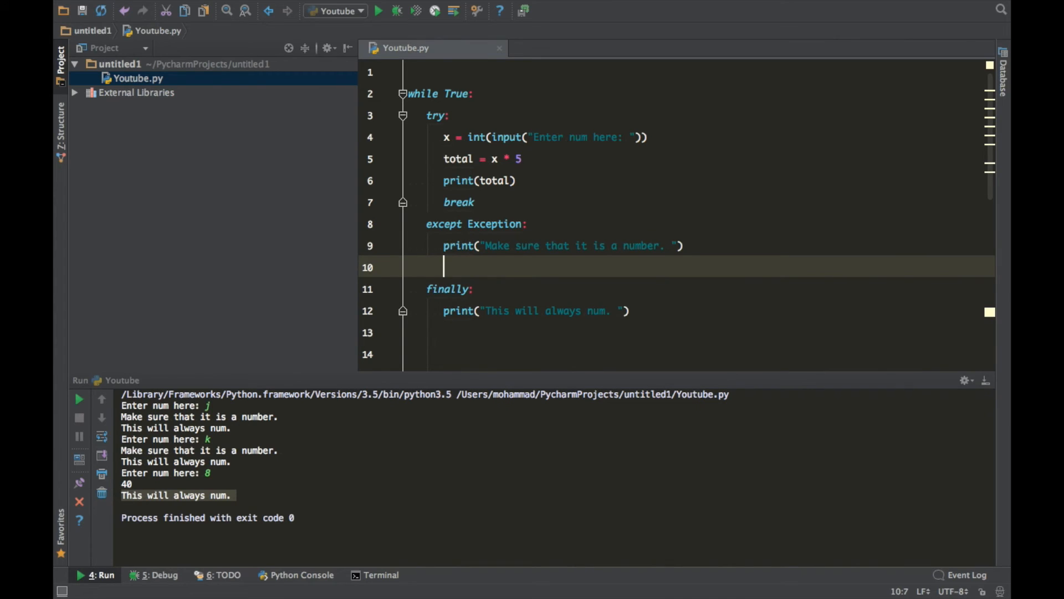
- Add break after the except print line and rerun the script, entering invalid input j
{"action": "type", "text": "break"}
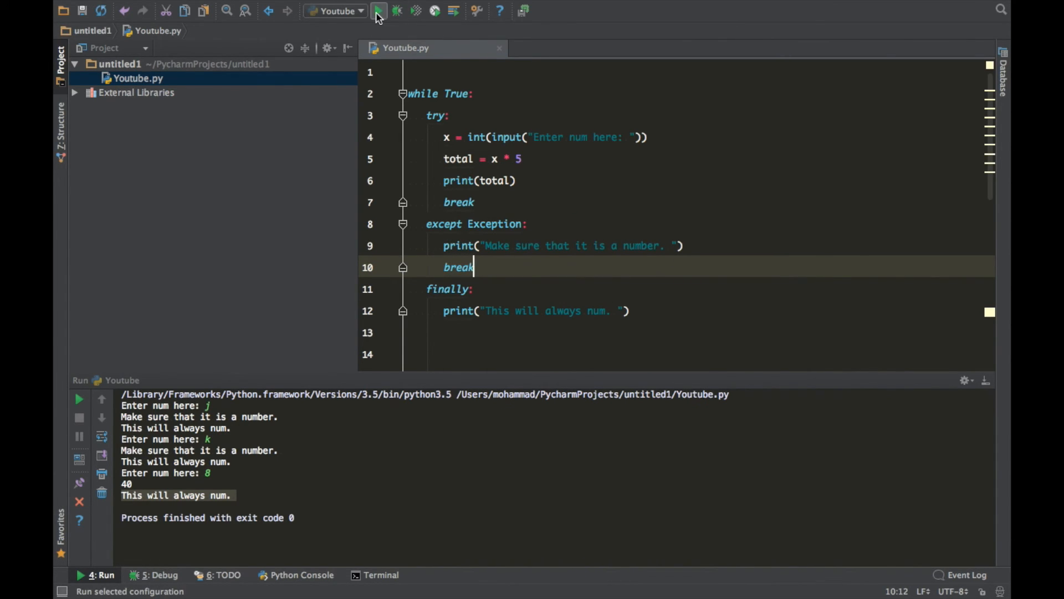
{"action": "left_click", "coordinate": [381, 10]}
{"action": "type", "text": "j"}
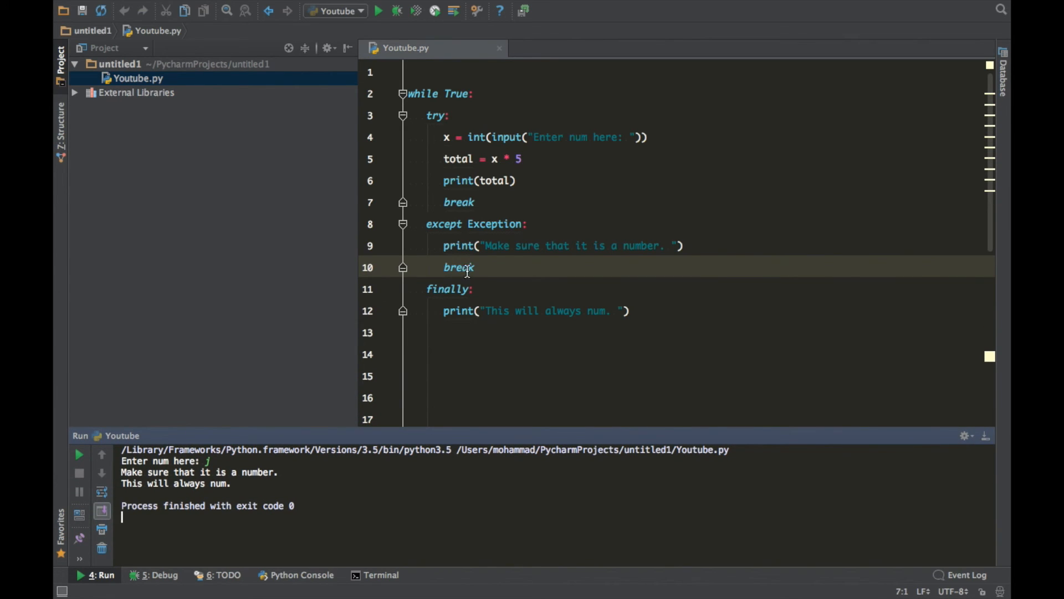
{"action": "left_click", "coordinate": [633, 332]}
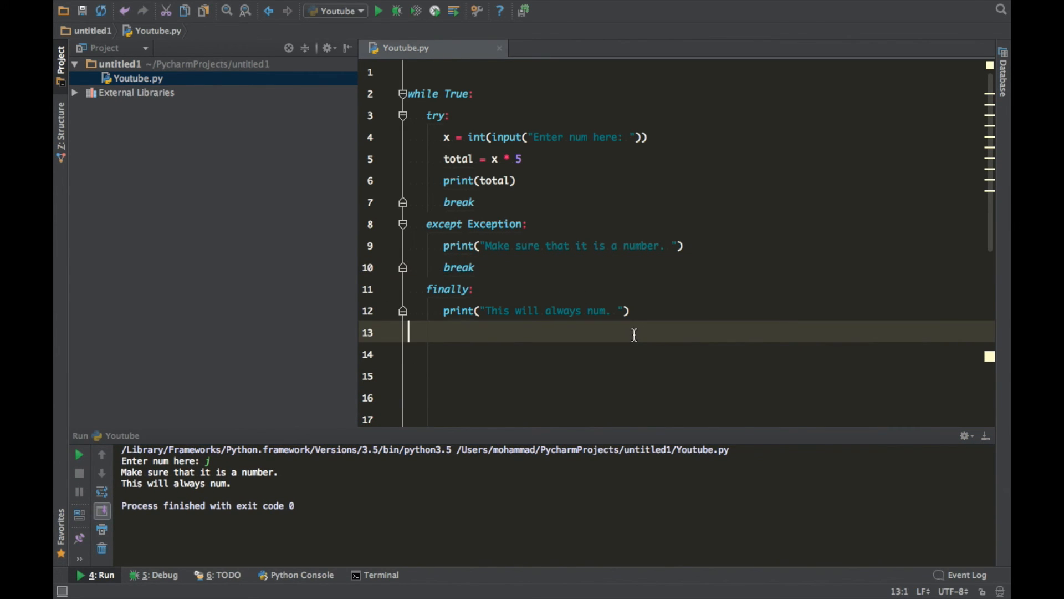